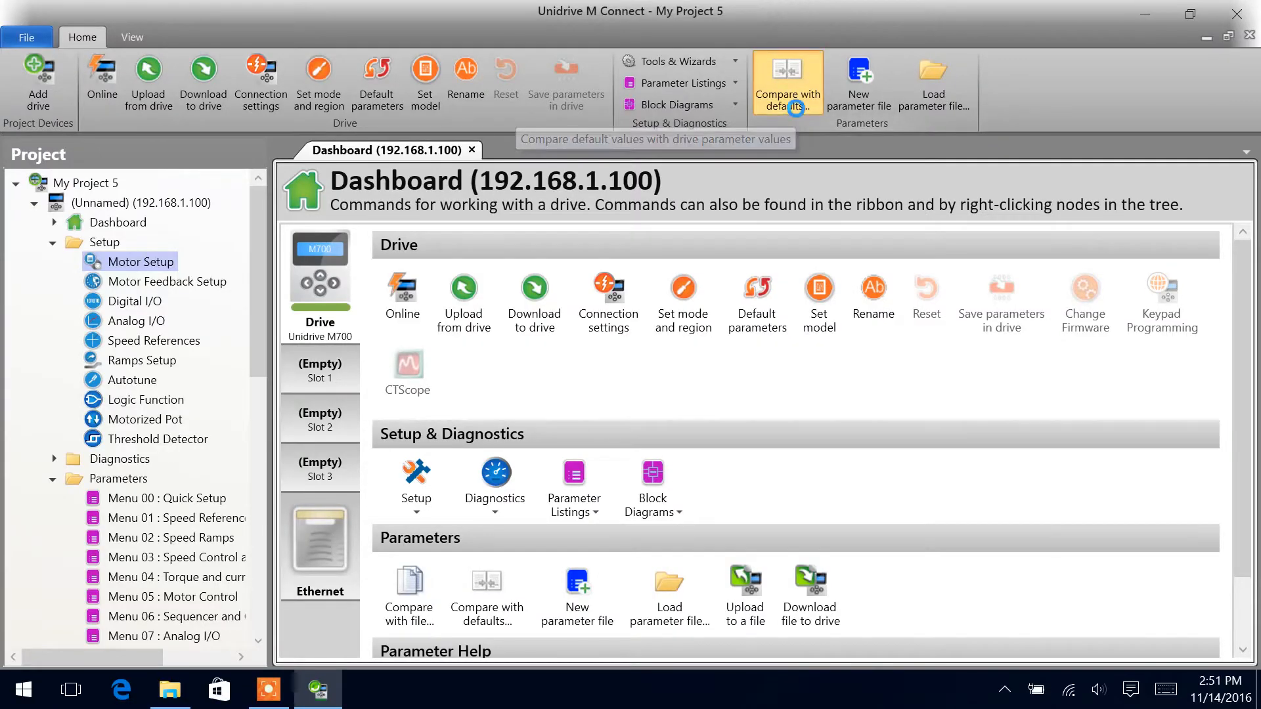
Compare drive parameters with defaults, showing the five changed parameters and their values.
click(787, 83)
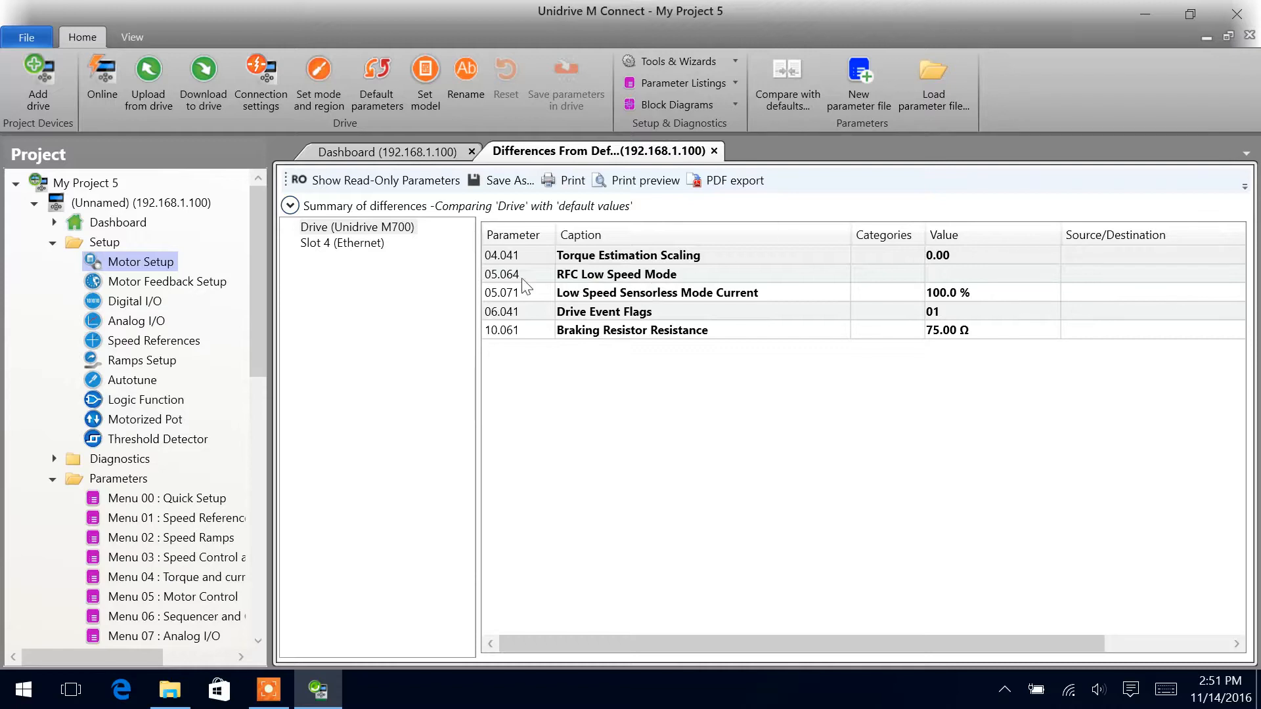
mouse_move(807, 393)
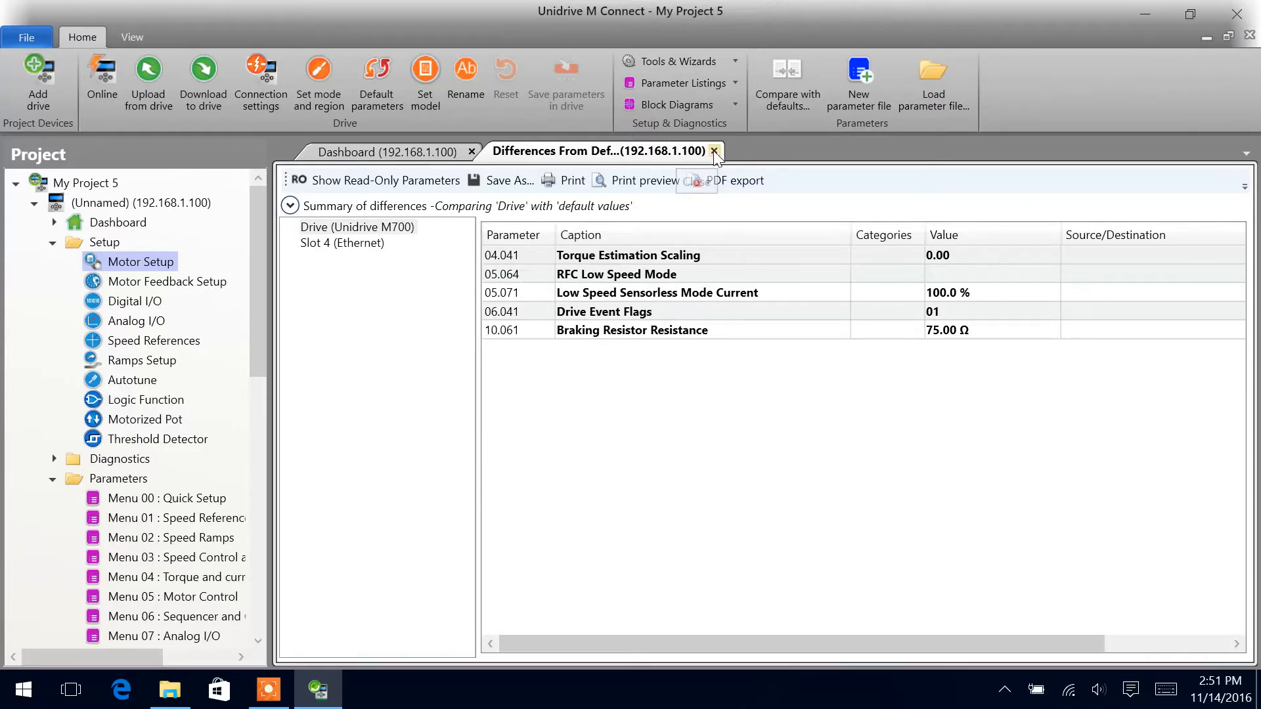
Load the 067EDA300 servo motor ratings: 1.6 A, 3000 rpm, 220 V, 10 poles.
click(713, 151)
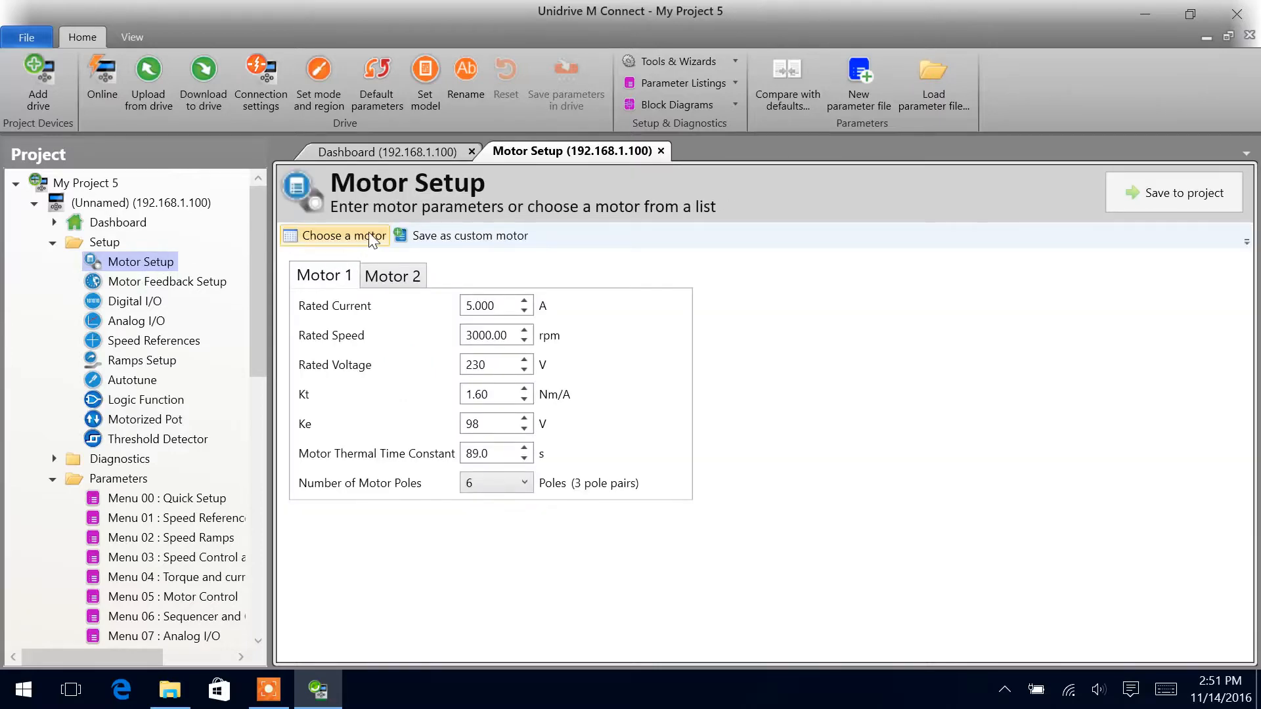
click(342, 235)
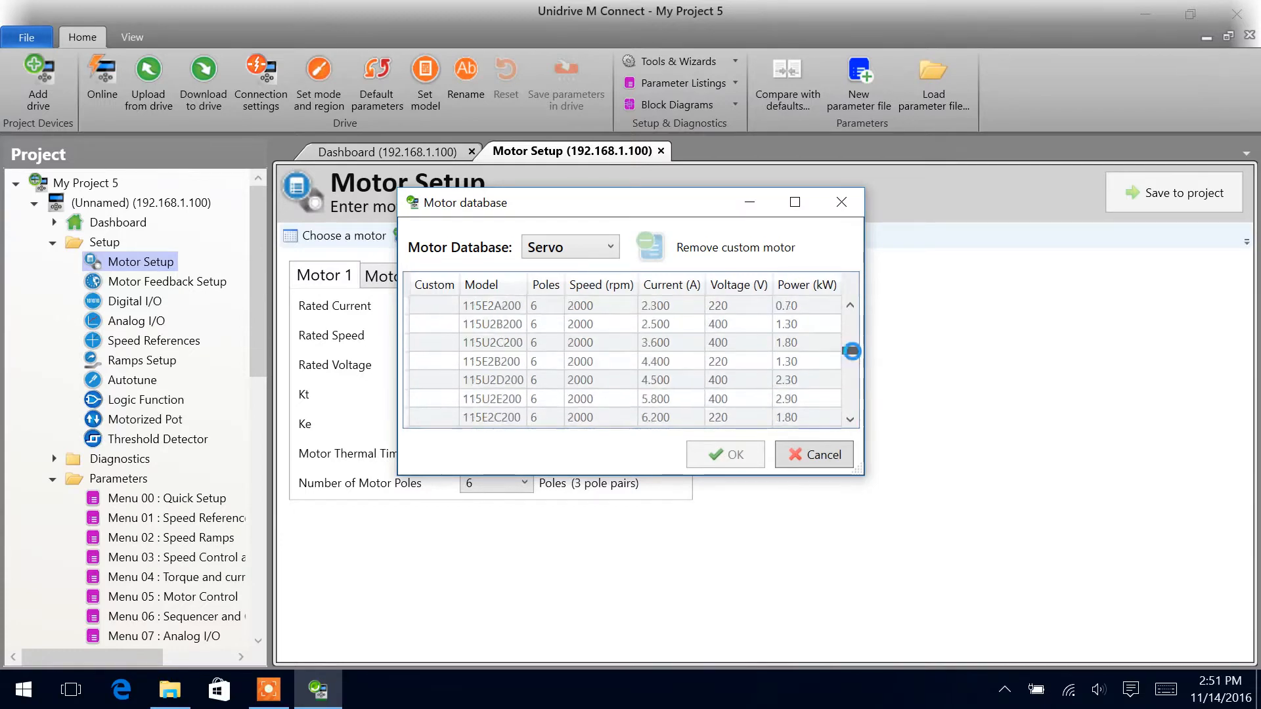
scroll(down, 3)
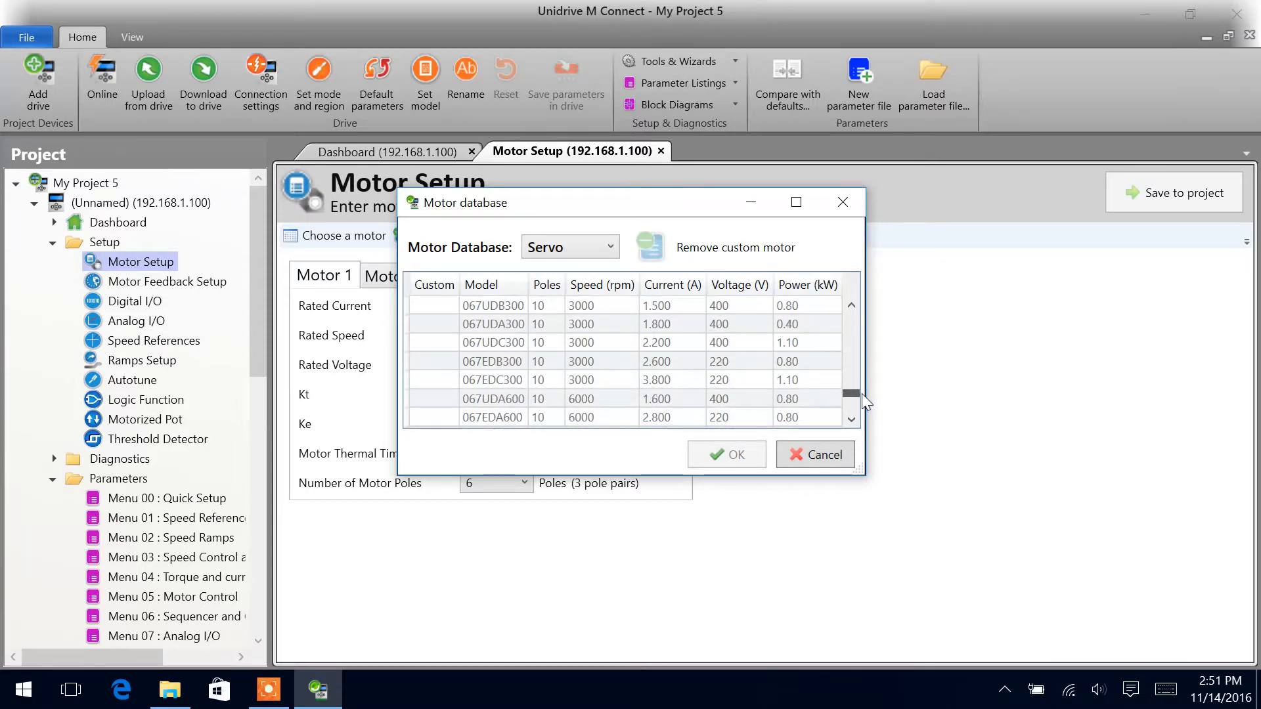
click(851, 306)
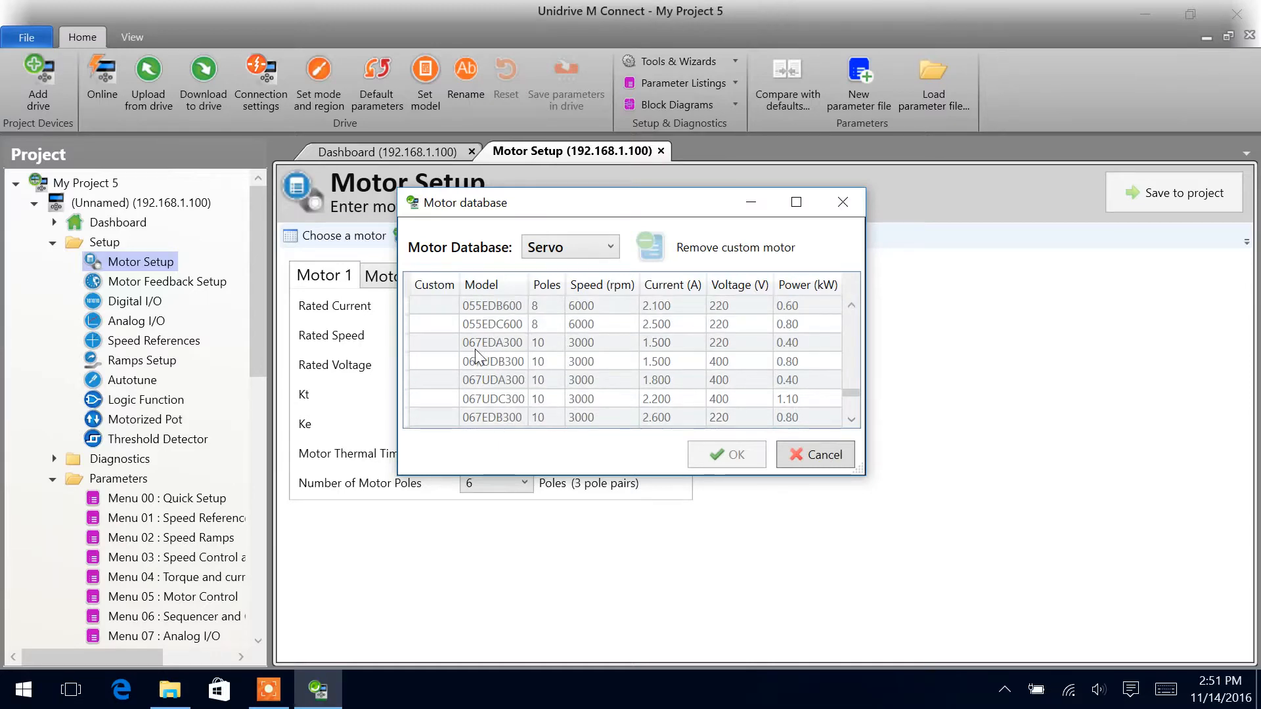
click(492, 342)
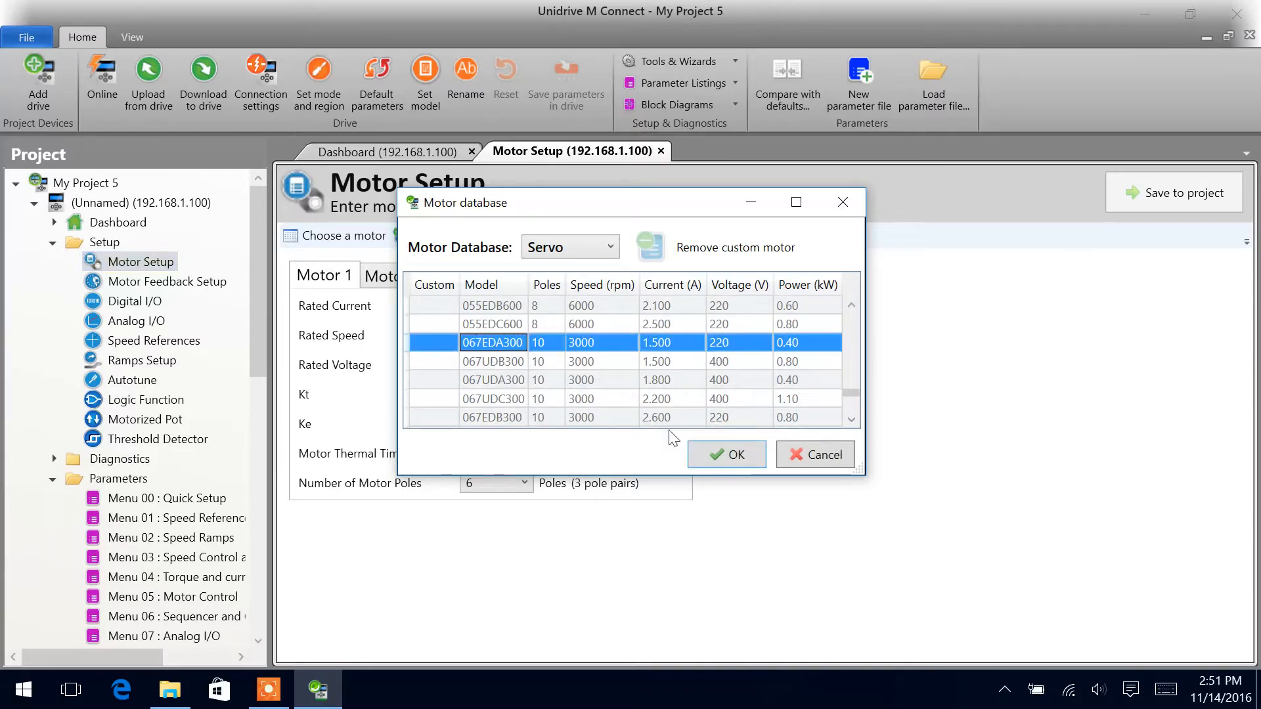
click(725, 454)
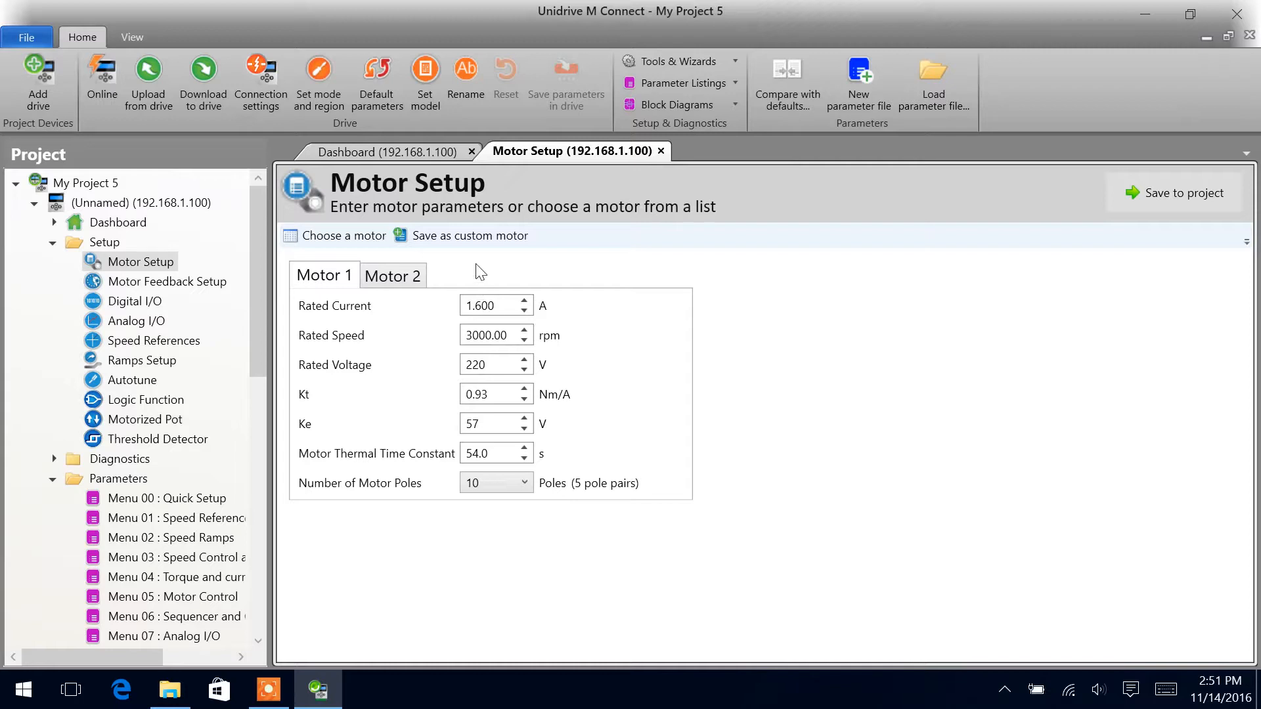
mouse_move(483, 607)
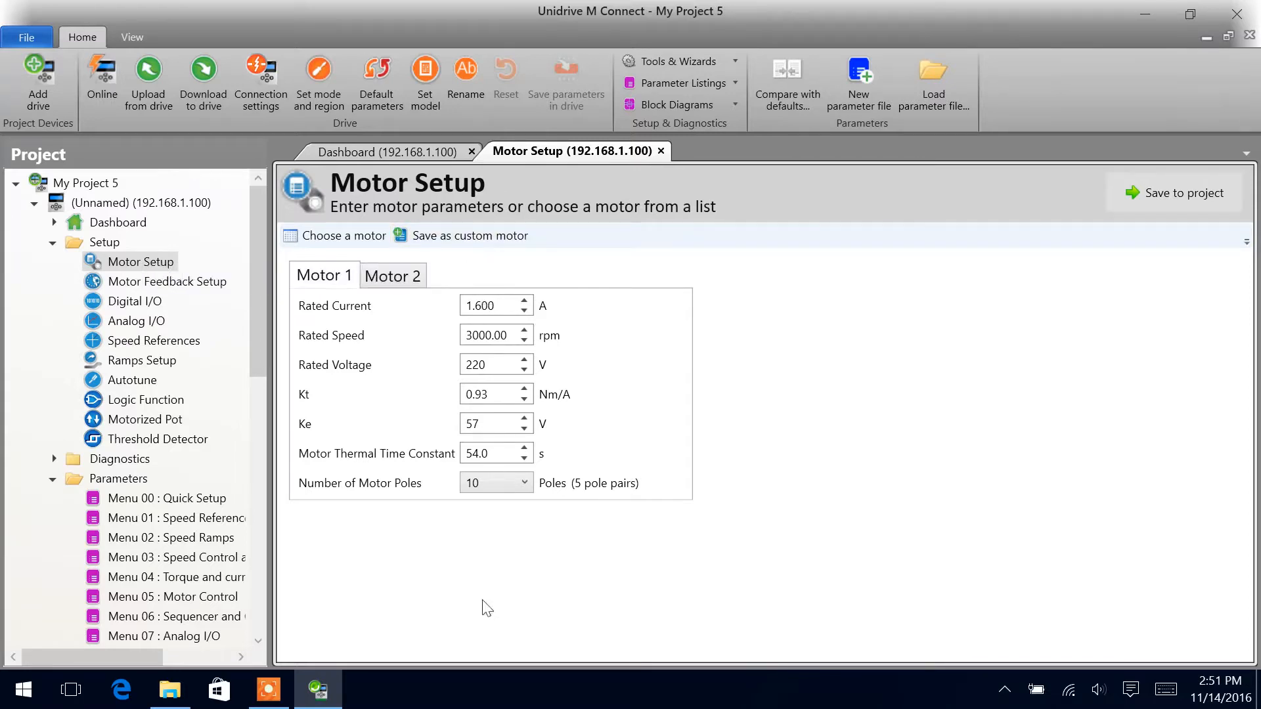
Dismiss the custom motor save dialog and change the rated current to 1.500 A.
click(470, 236)
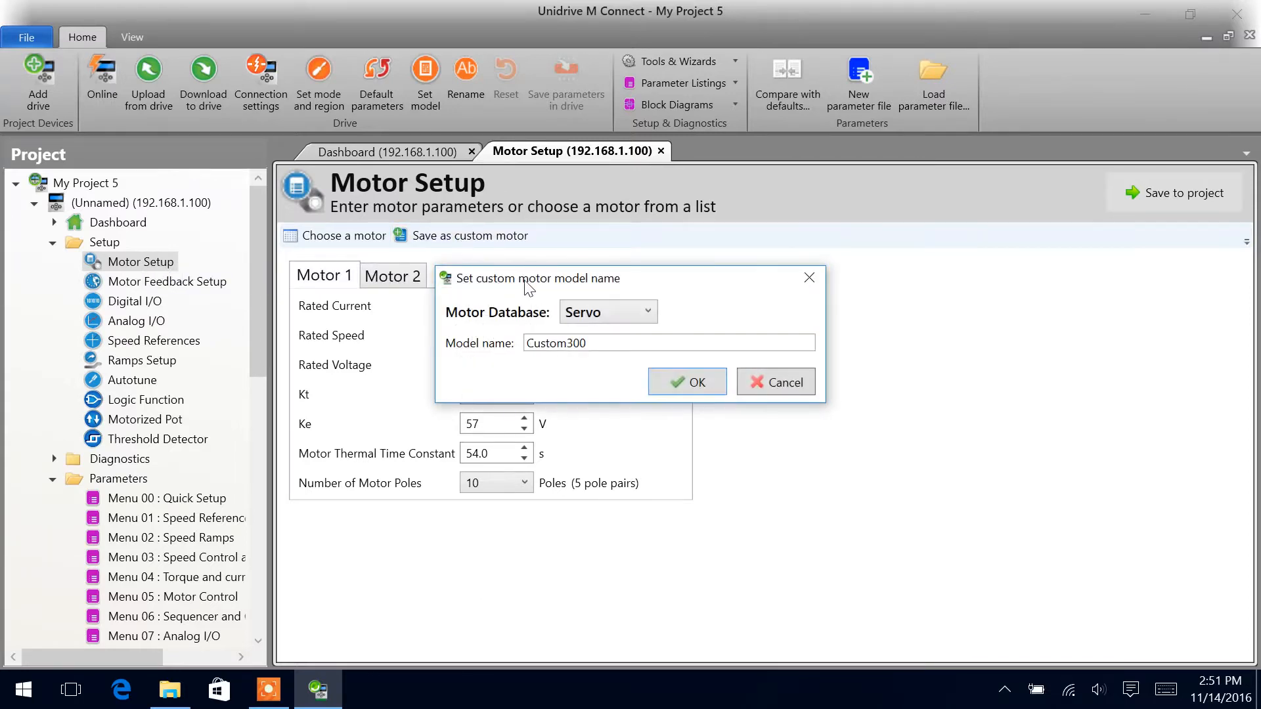
mouse_move(738, 361)
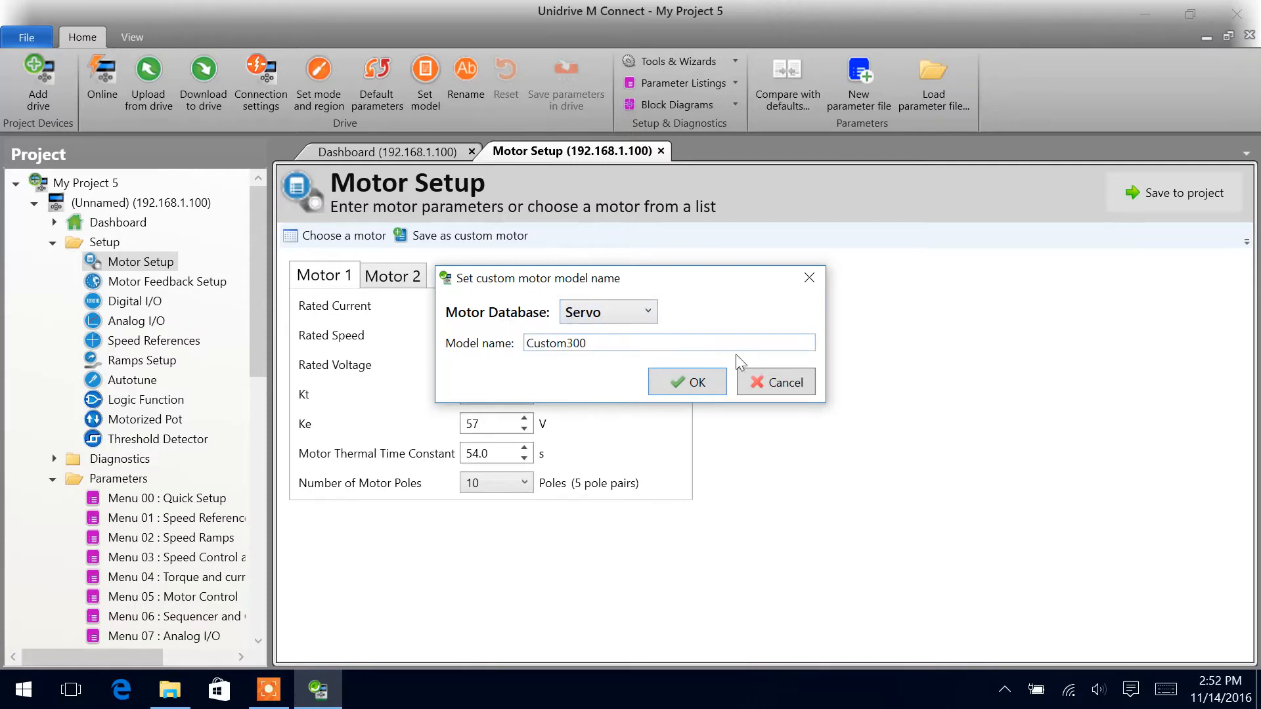
click(688, 382)
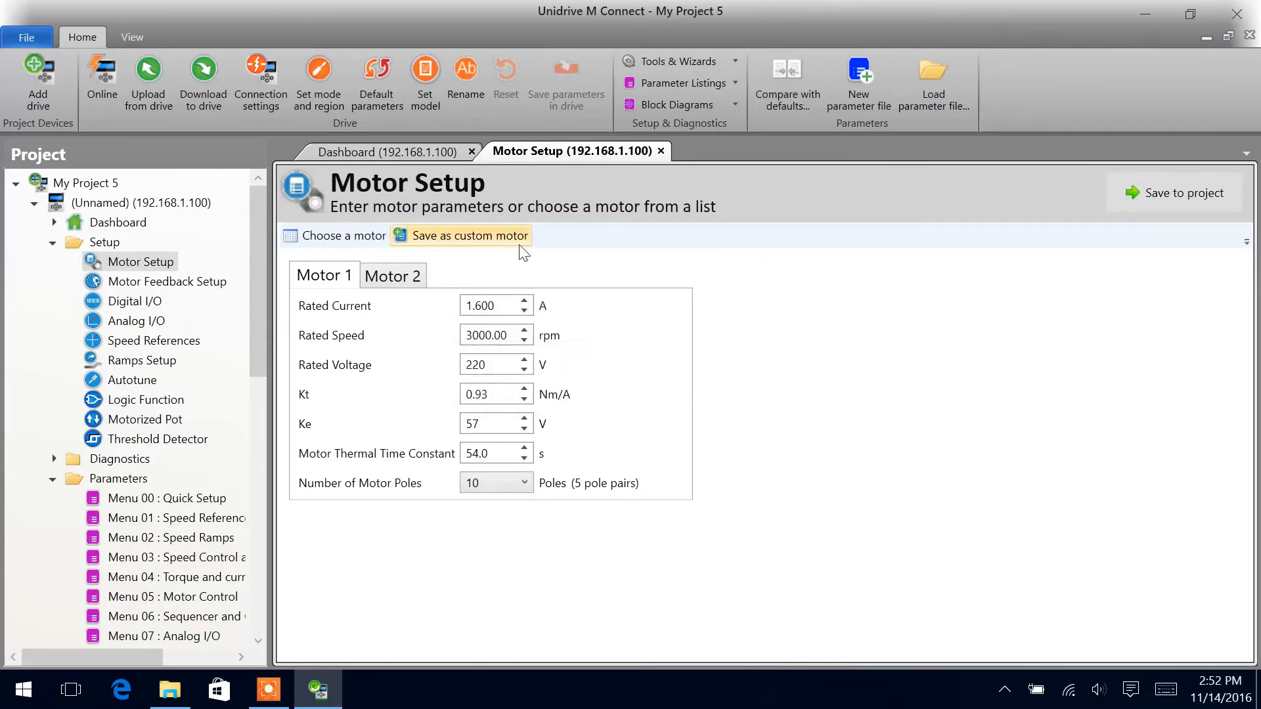
click(491, 306)
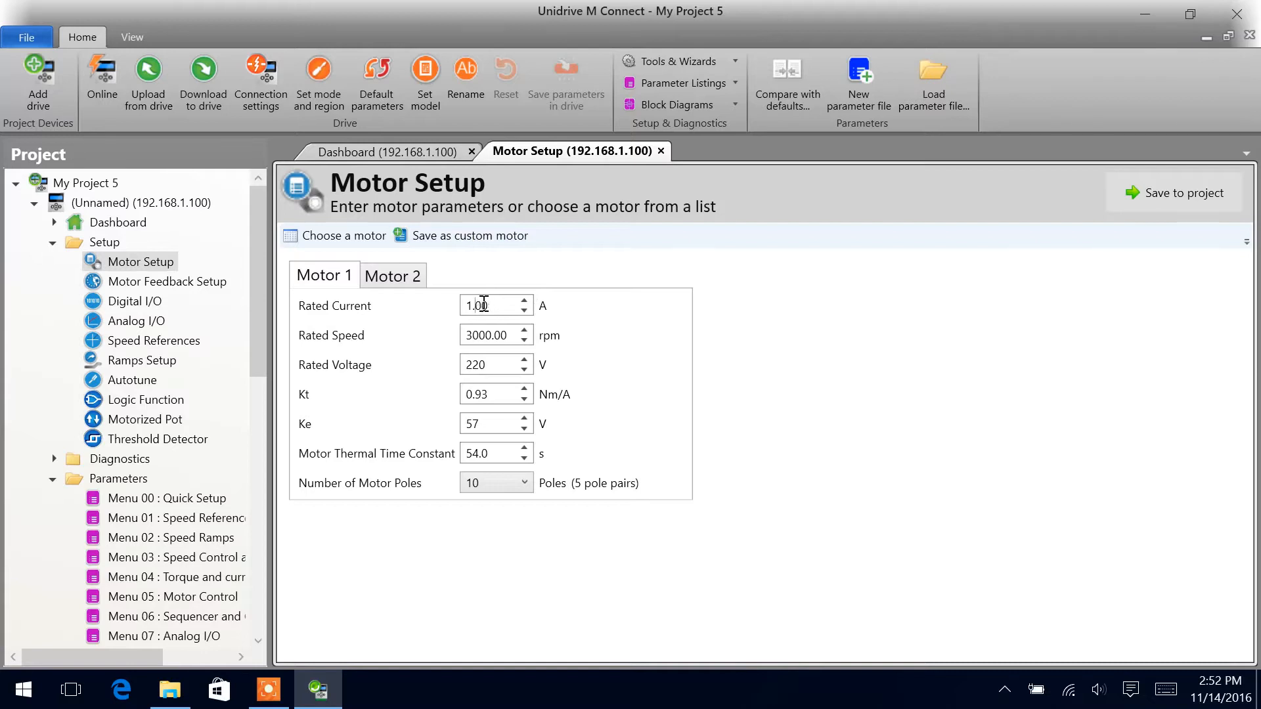
text(1.500)
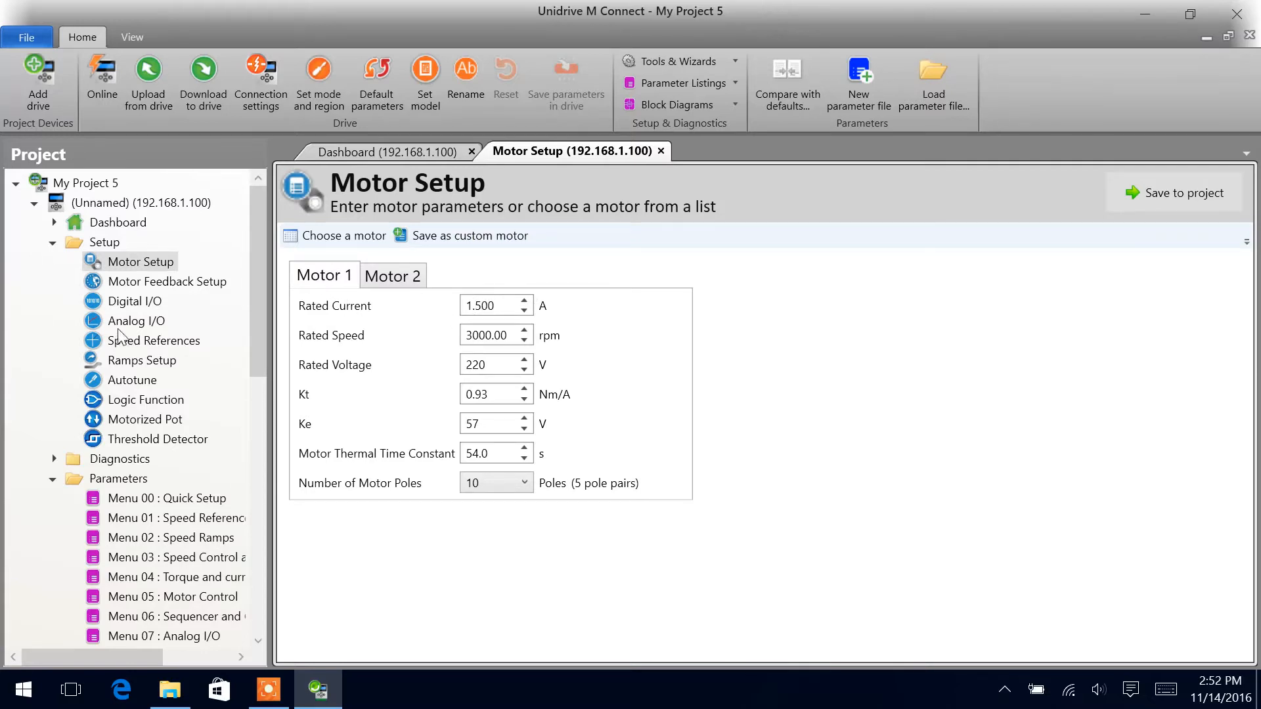
mouse_move(1128, 136)
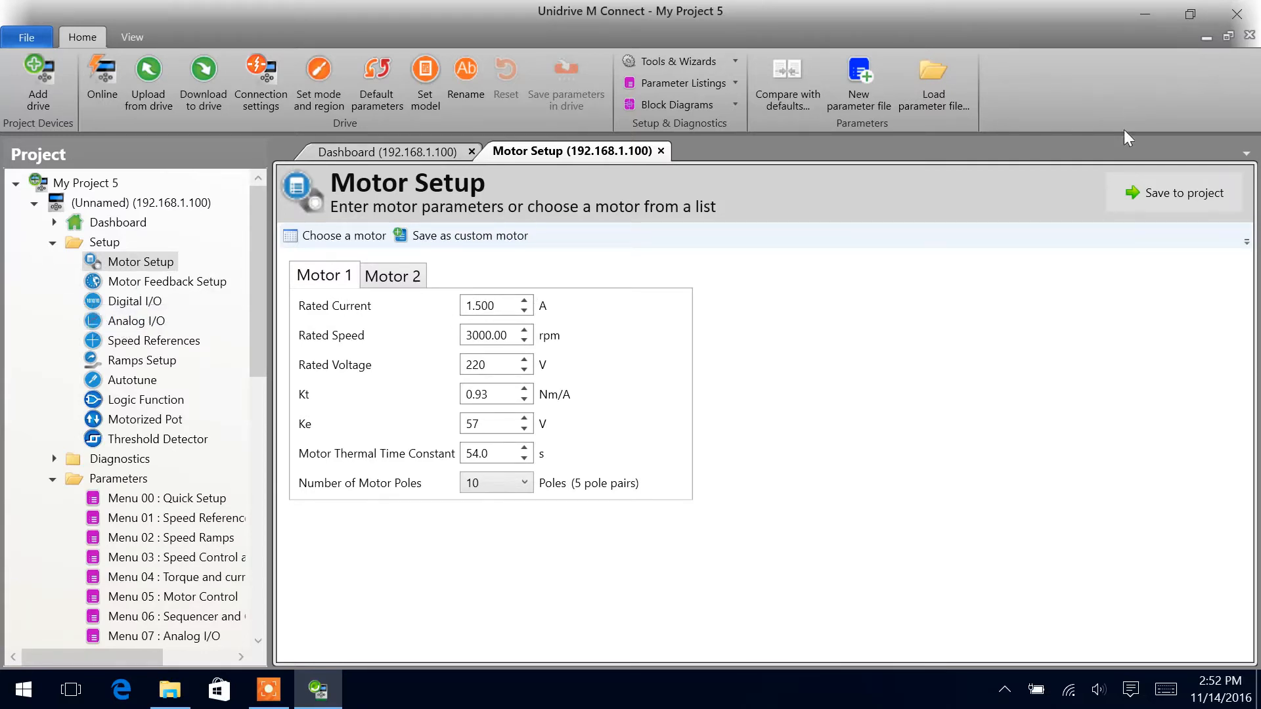
click(1182, 193)
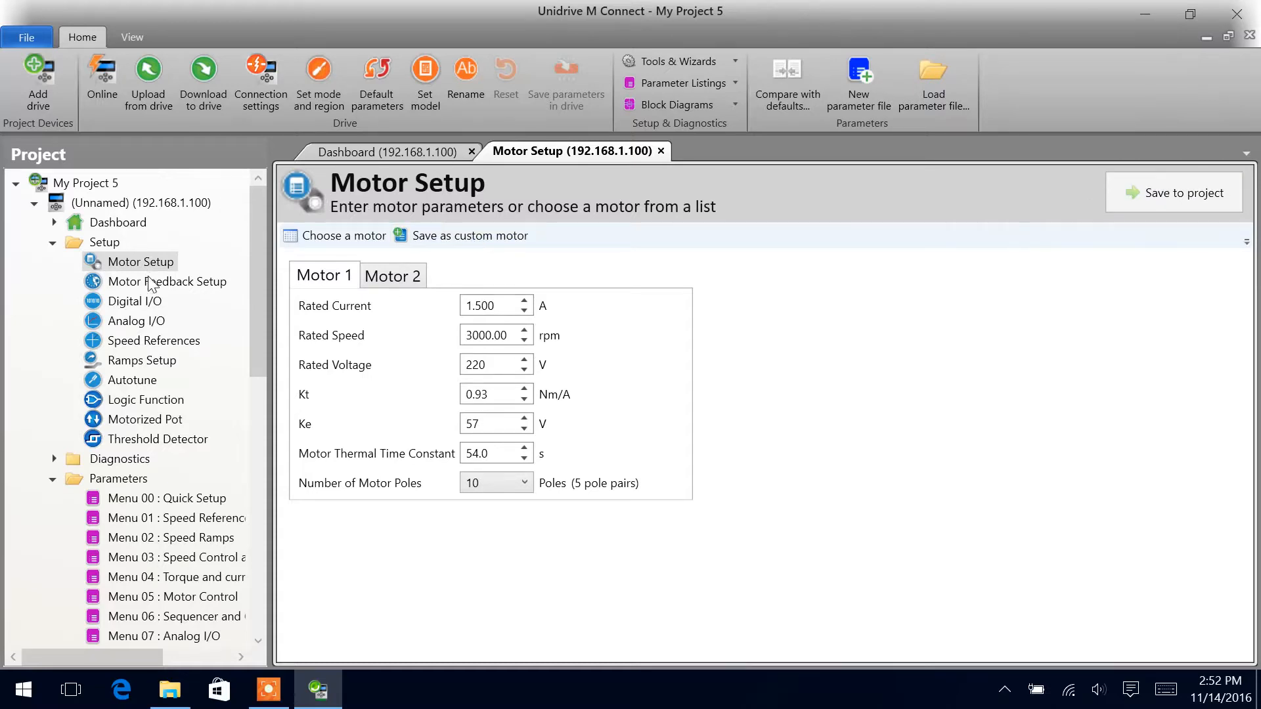
Open Motor Feedback Setup and set the Drive P1 encoder to EnDat.
click(168, 281)
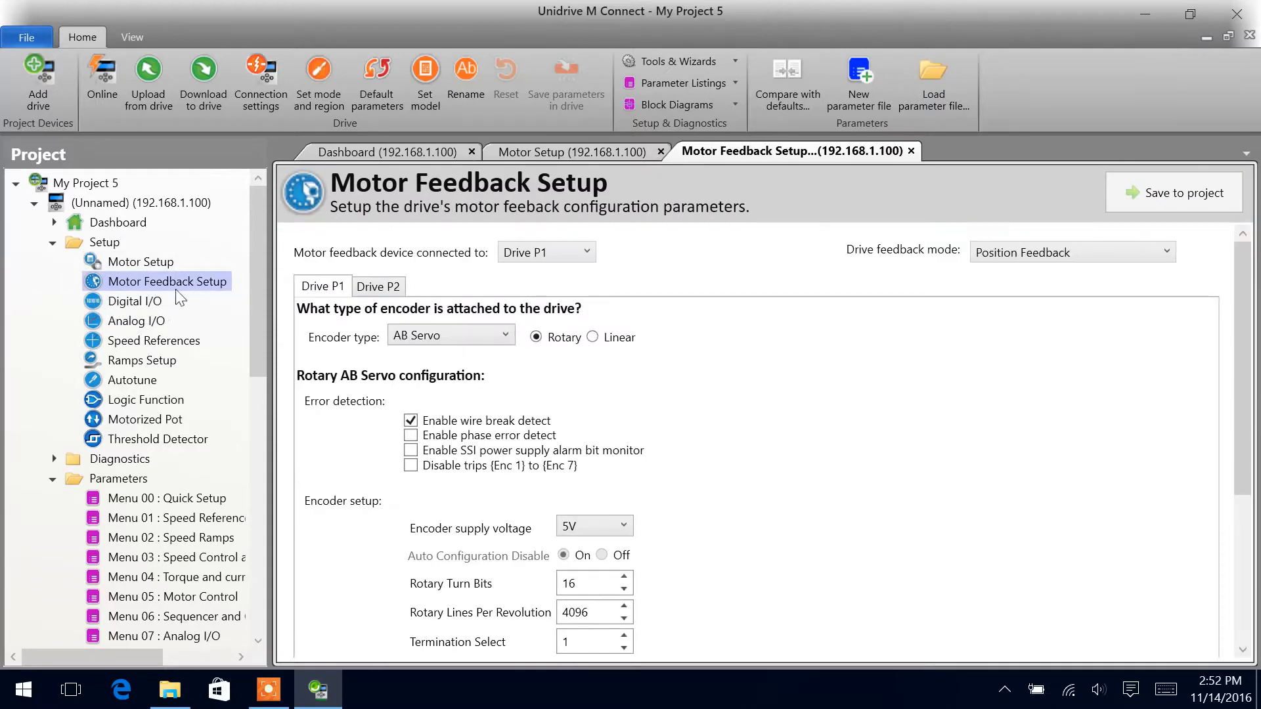
click(451, 336)
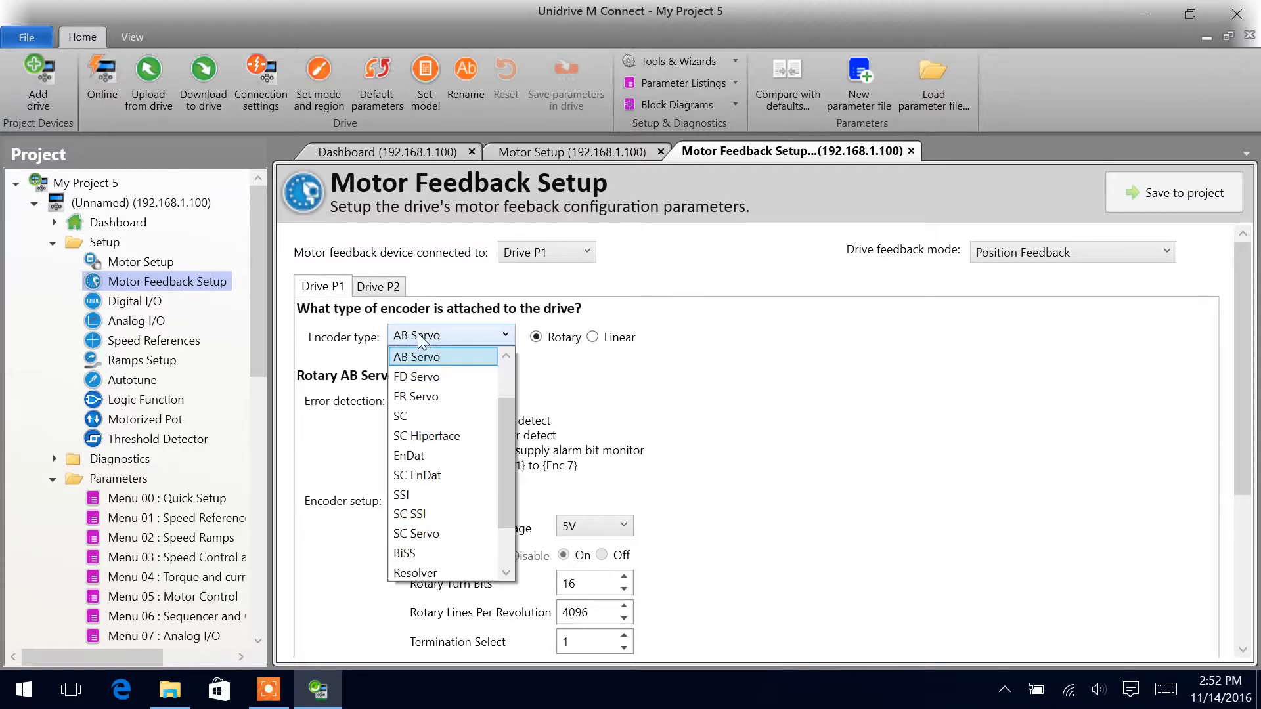
click(409, 456)
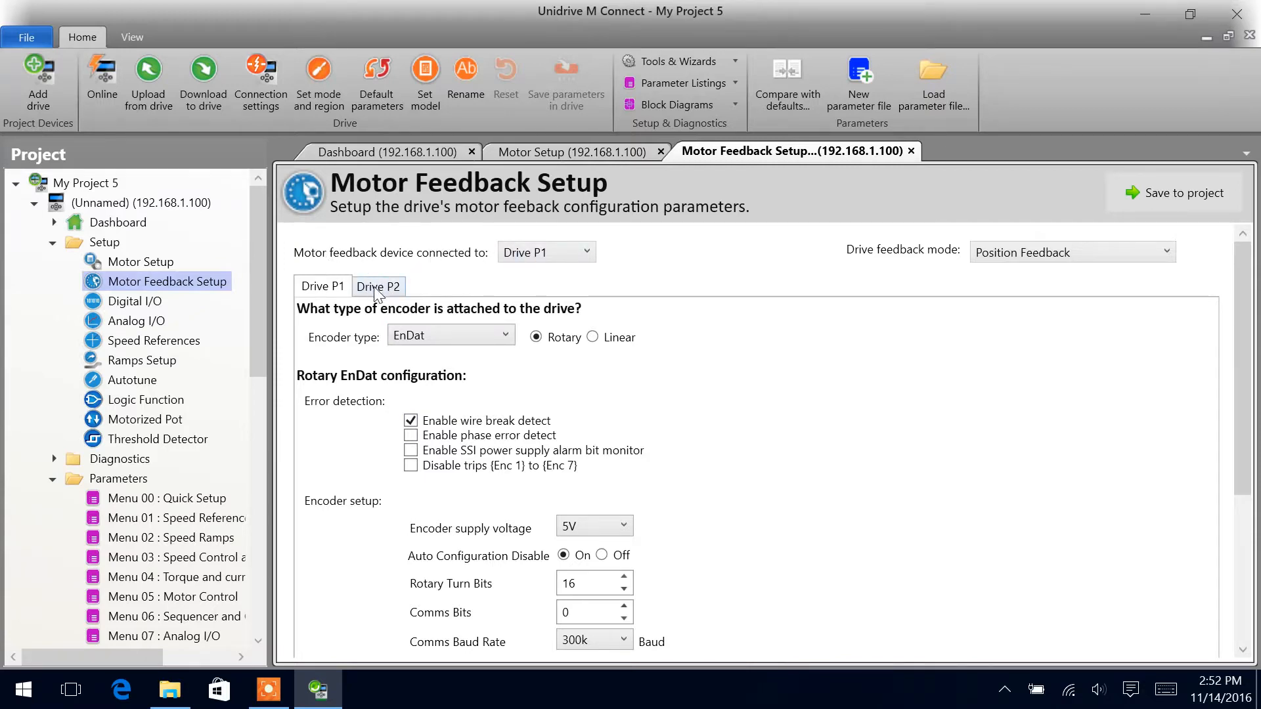
Set the Drive P2 encoder to AB with 1024 rotary lines per revolution.
click(417, 335)
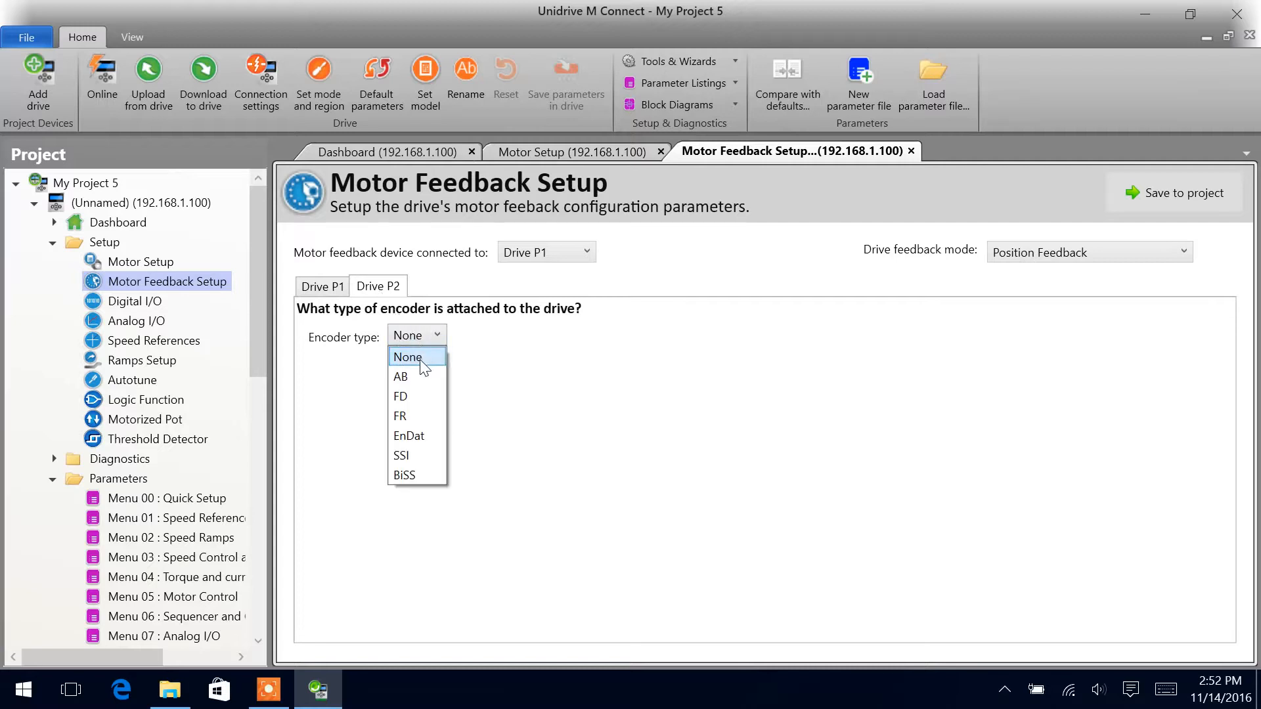
click(400, 377)
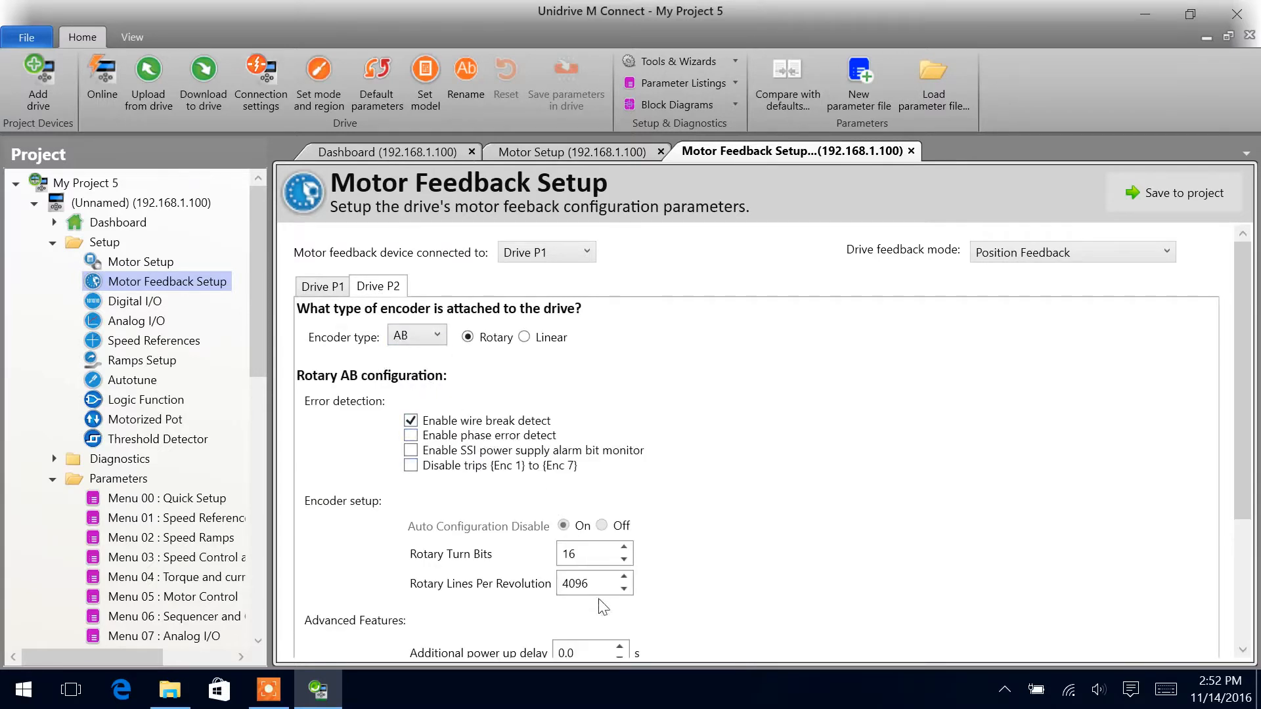
triple_click(587, 584)
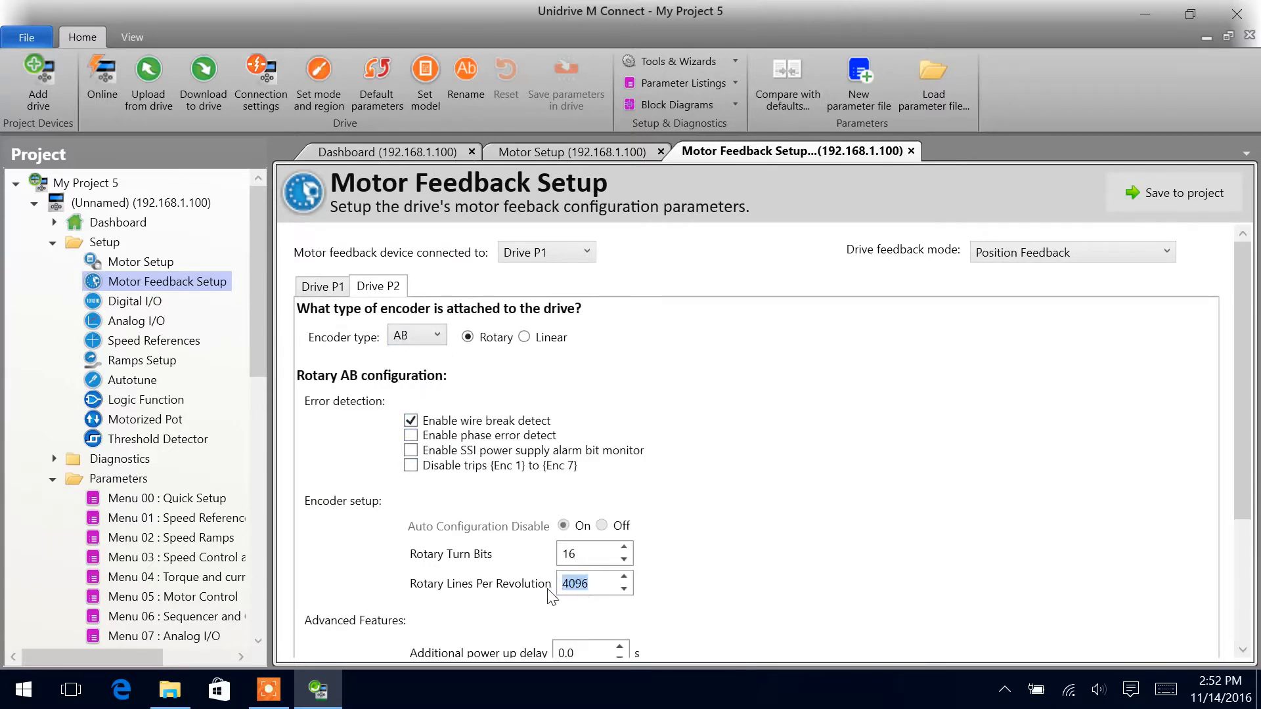
text(1024)
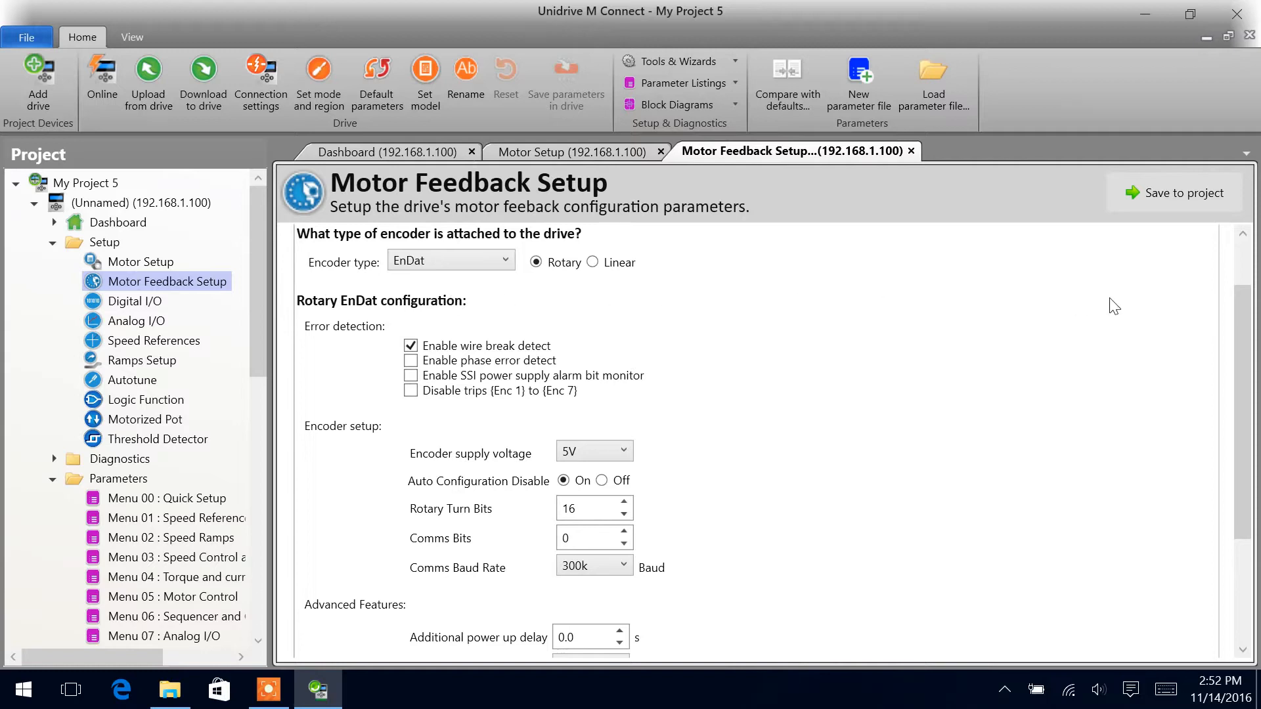
scroll(down, 3)
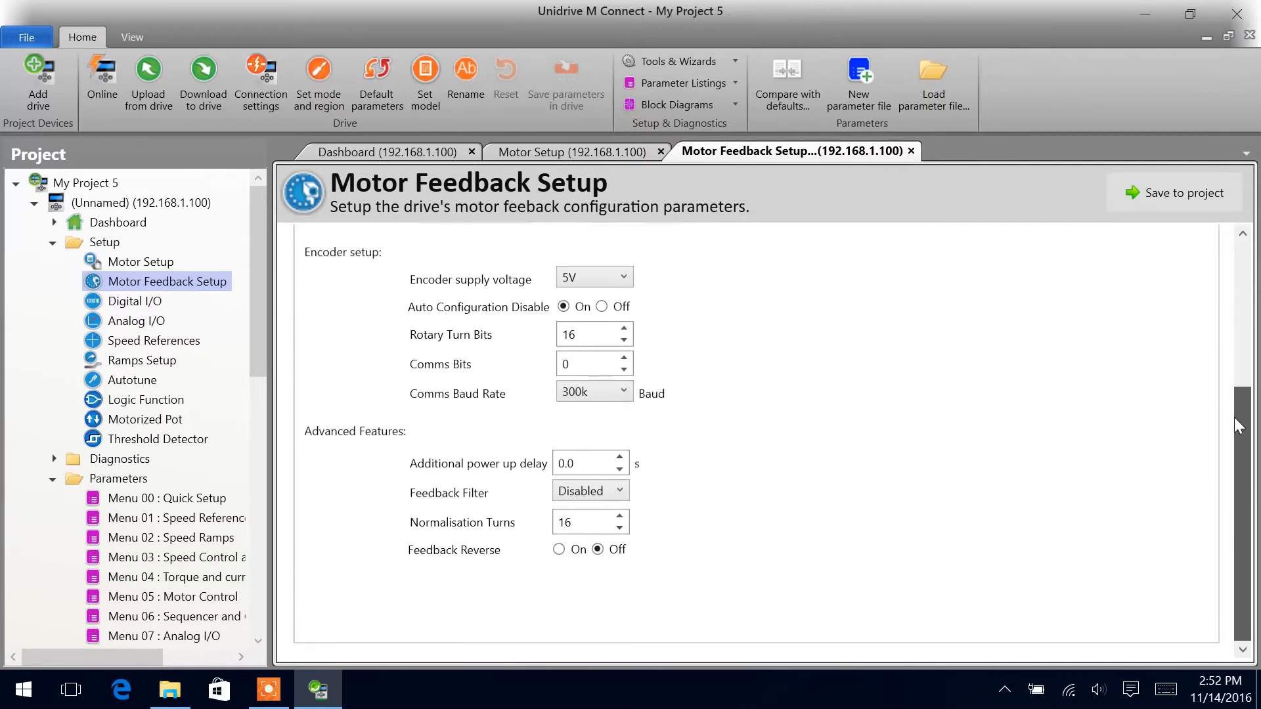
scroll(up, 3)
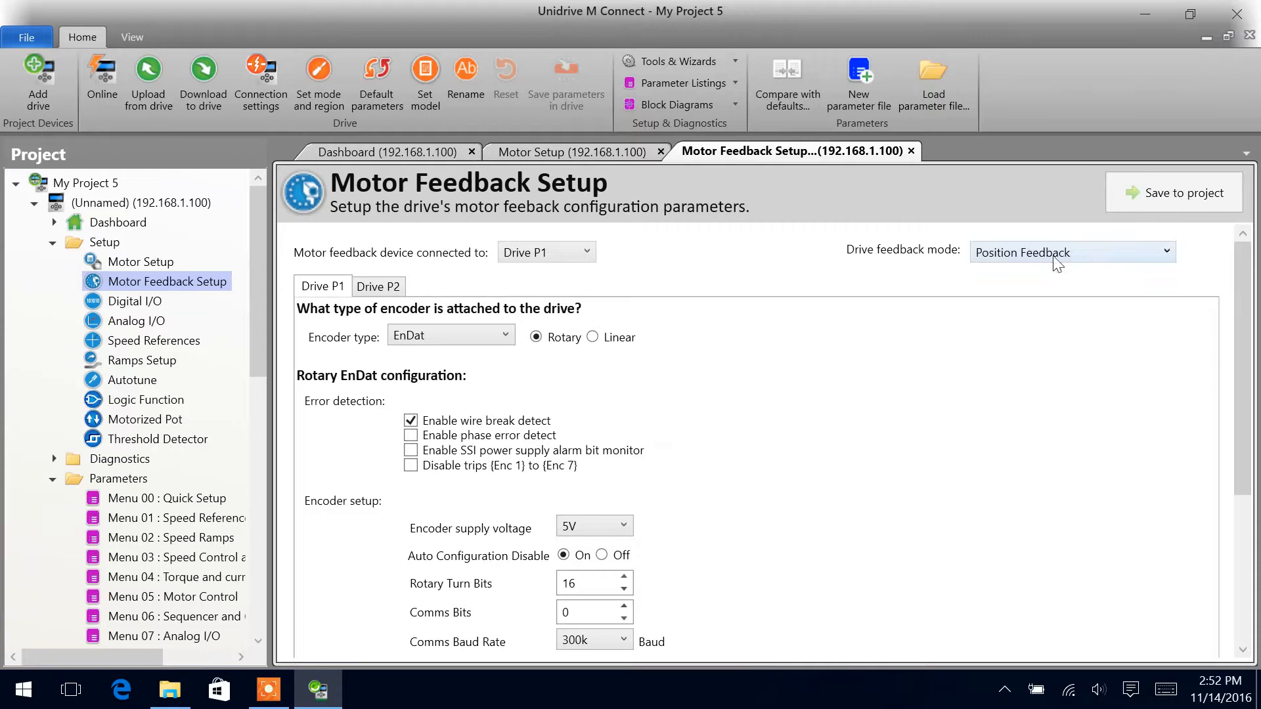
mouse_move(161, 381)
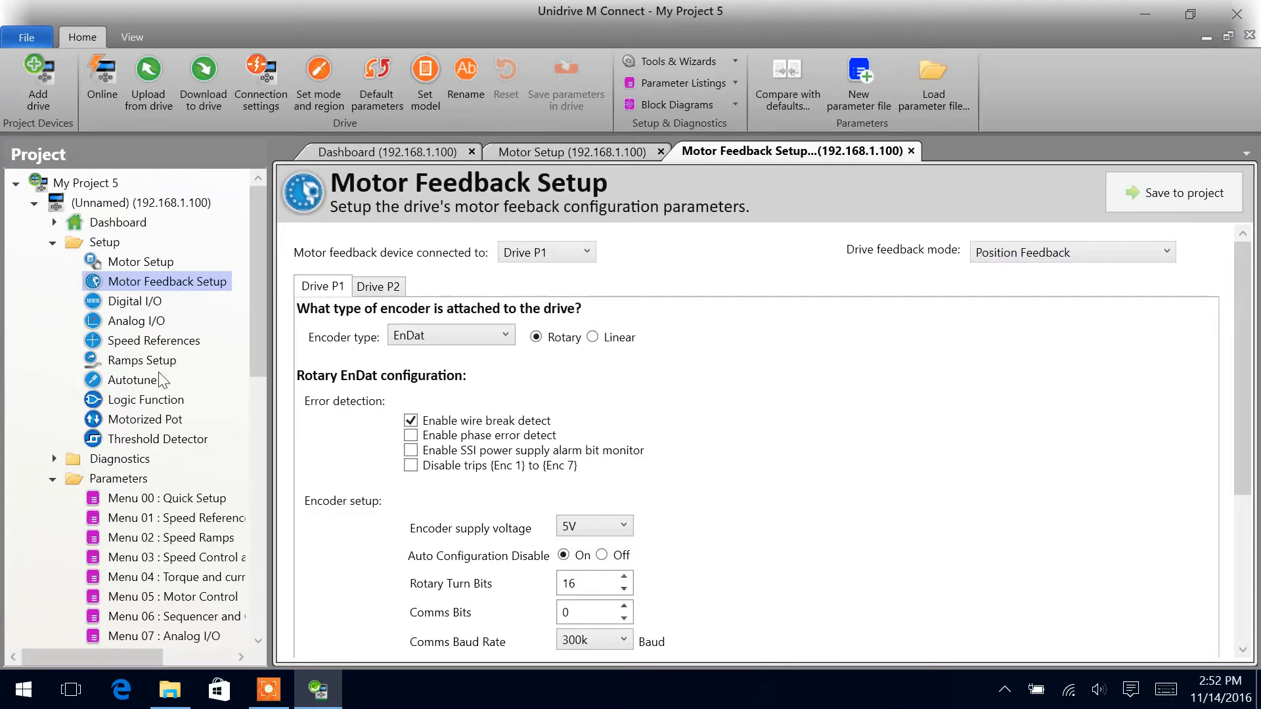
Open the Autotune wizard, which reports it cannot run while the drive is offline.
click(134, 379)
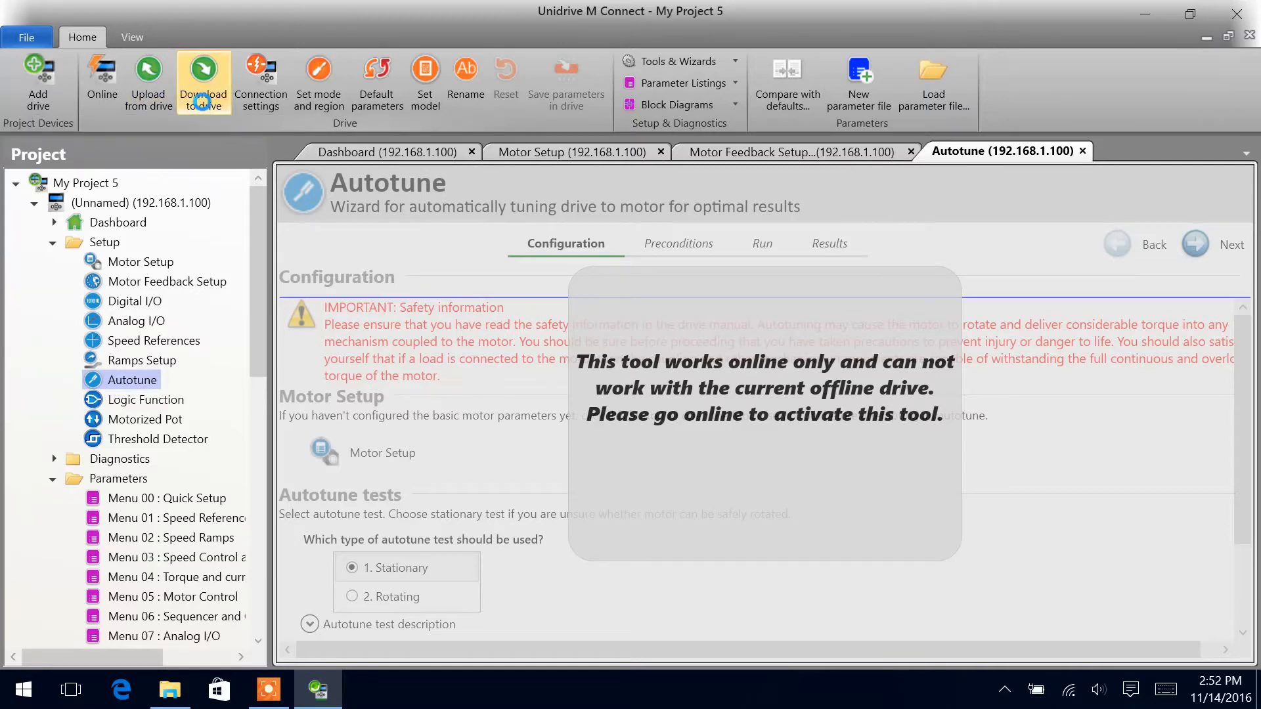
click(202, 76)
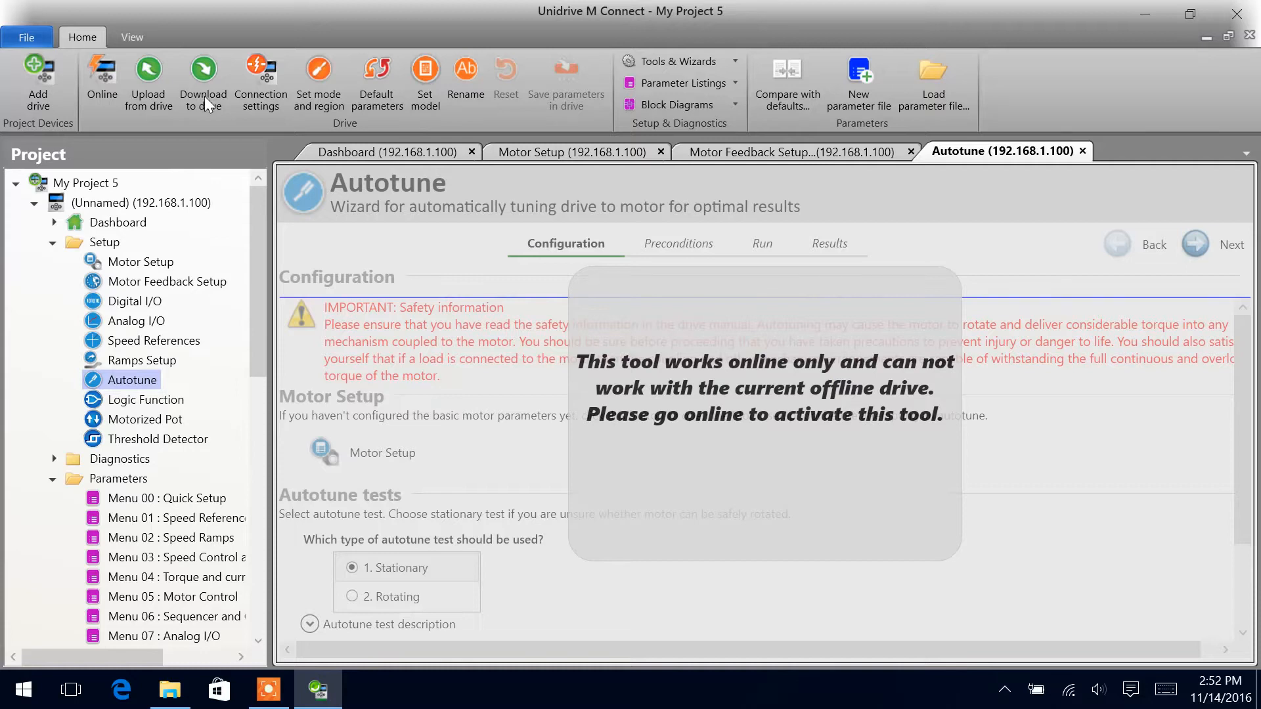
mouse_move(202, 80)
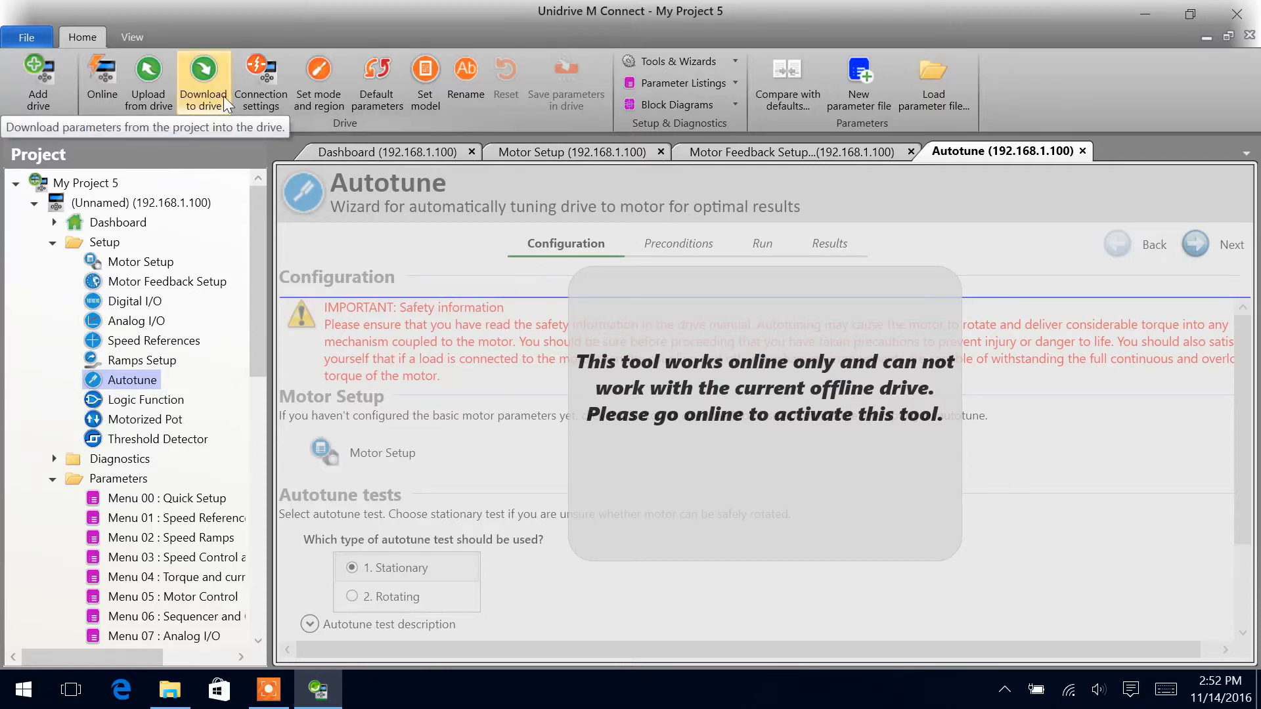
mouse_move(465, 80)
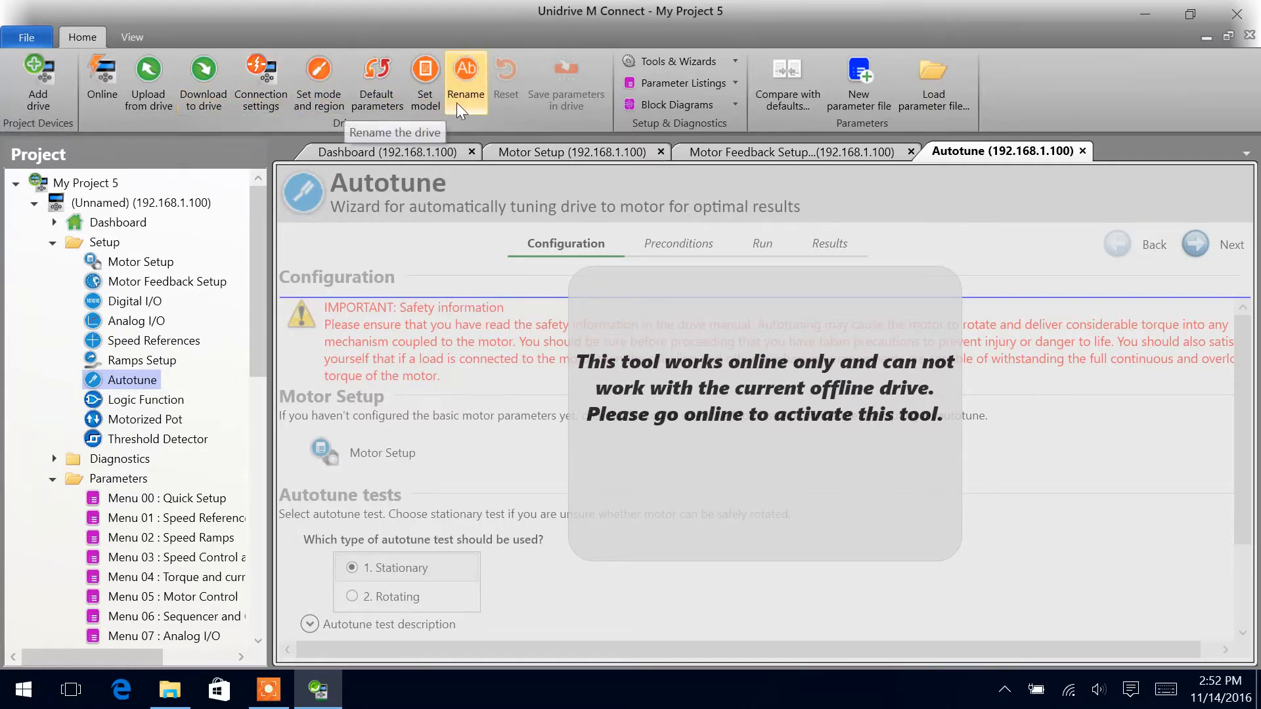
mouse_move(102, 76)
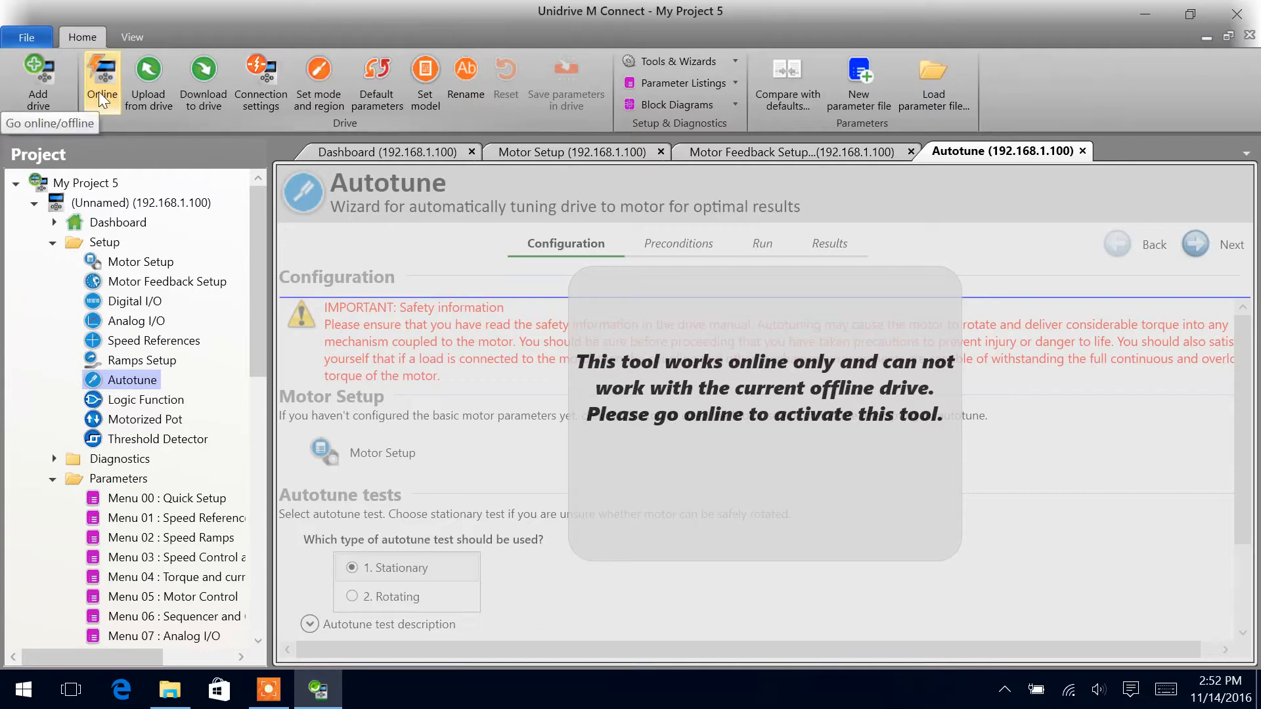
Go online and review the stationary autotune configuration updating Motor 1 (menu 5).
click(101, 80)
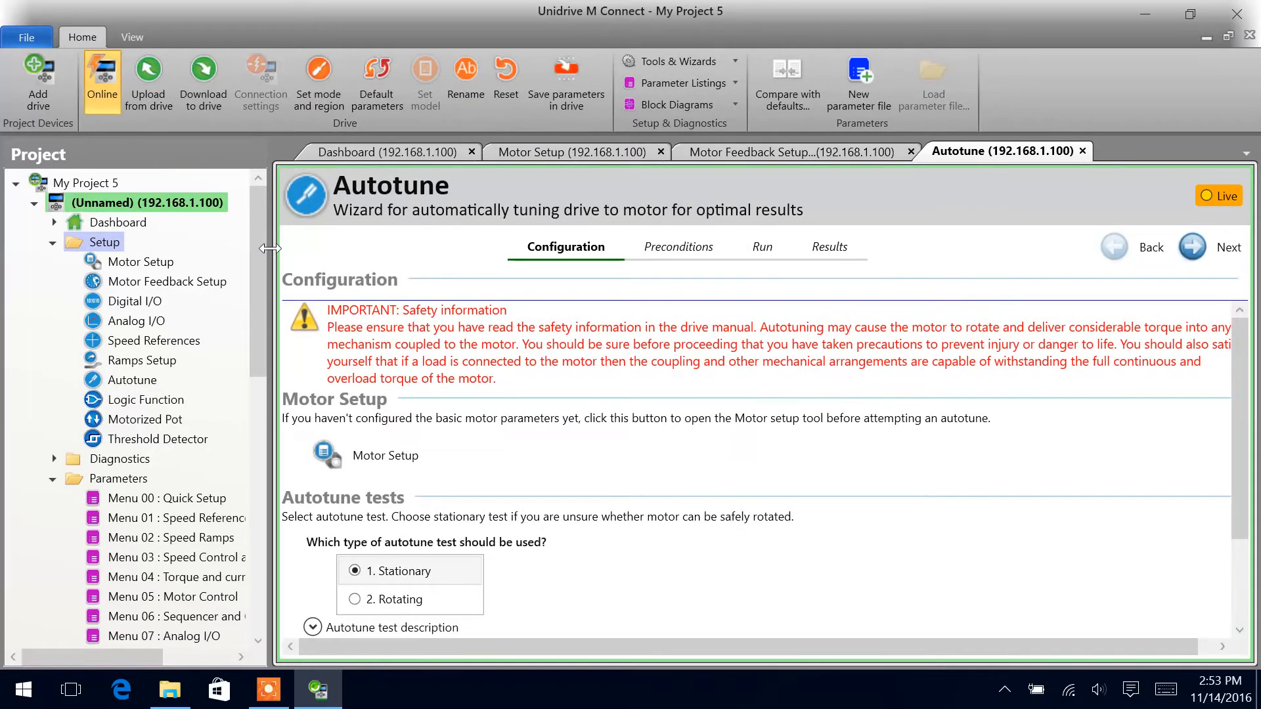
mouse_move(627, 447)
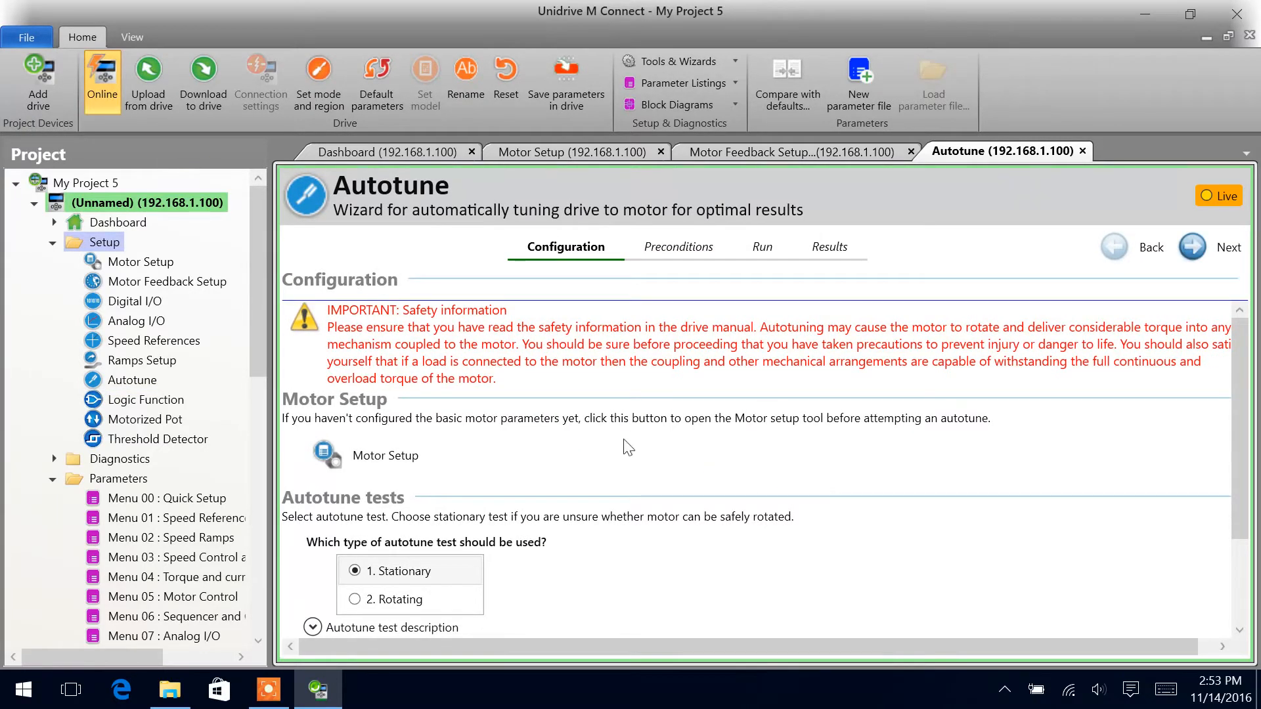
scroll(down, 3)
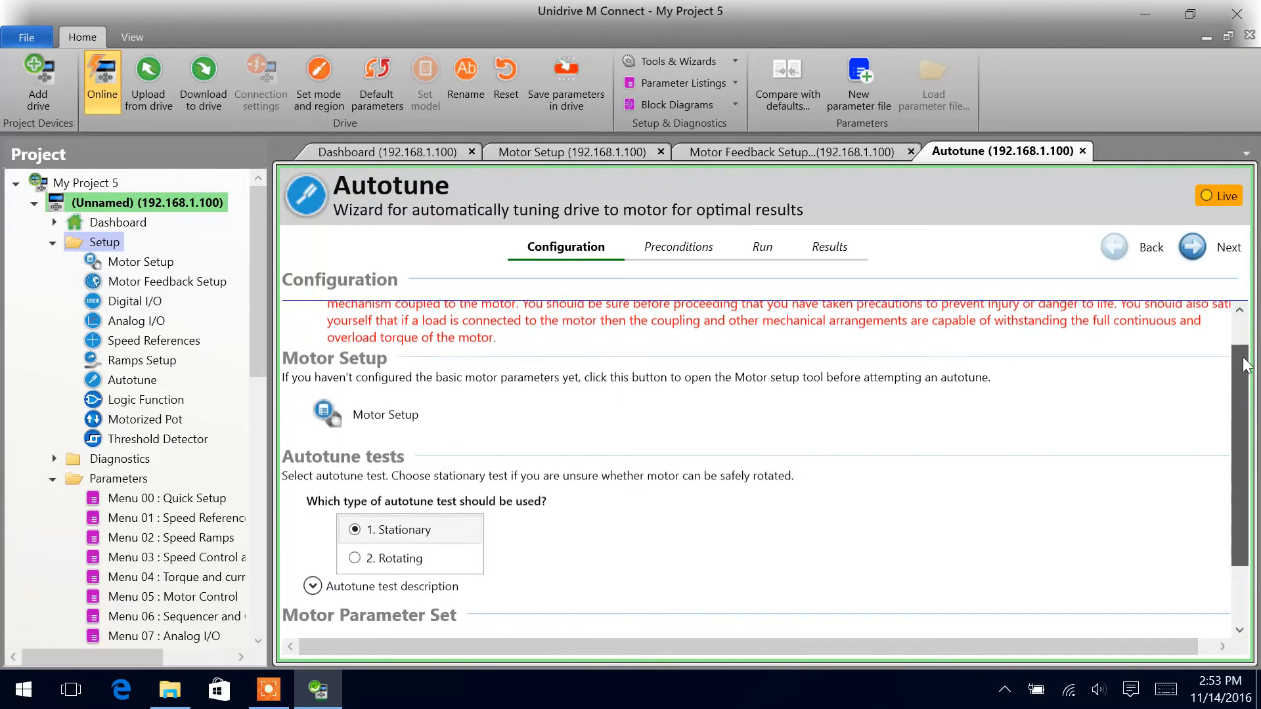
scroll(down, 3)
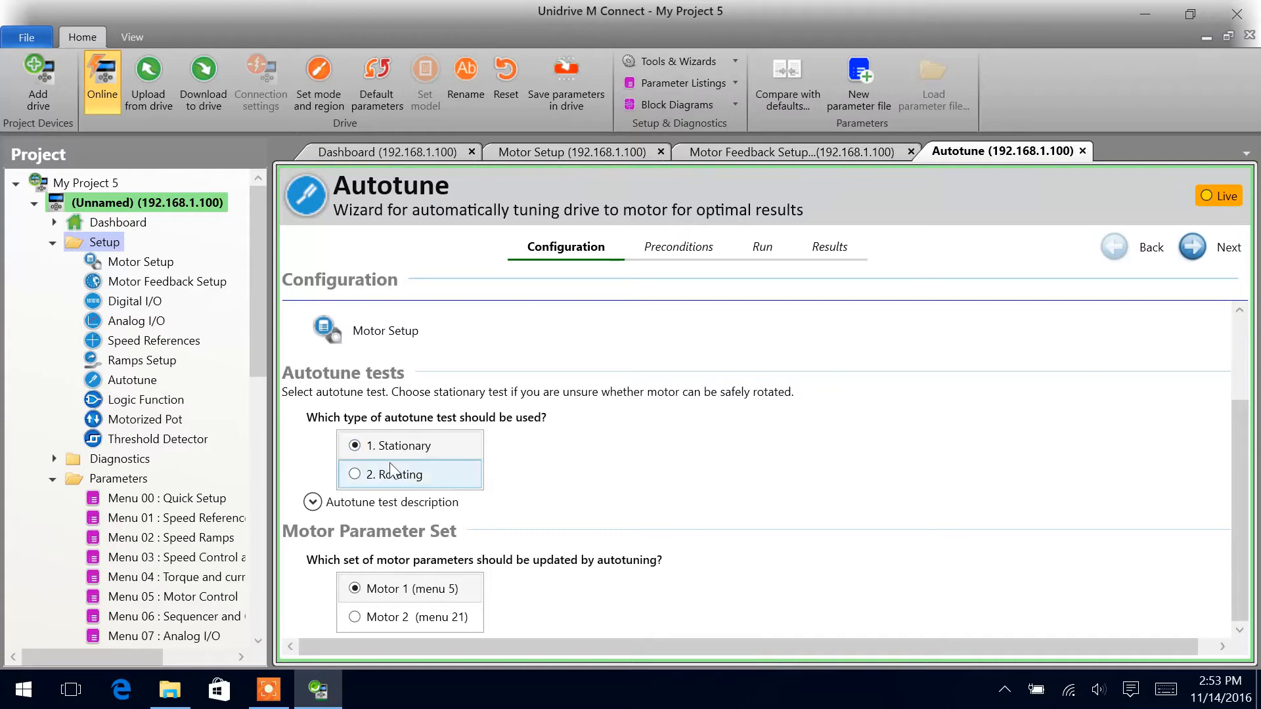
mouse_move(411, 462)
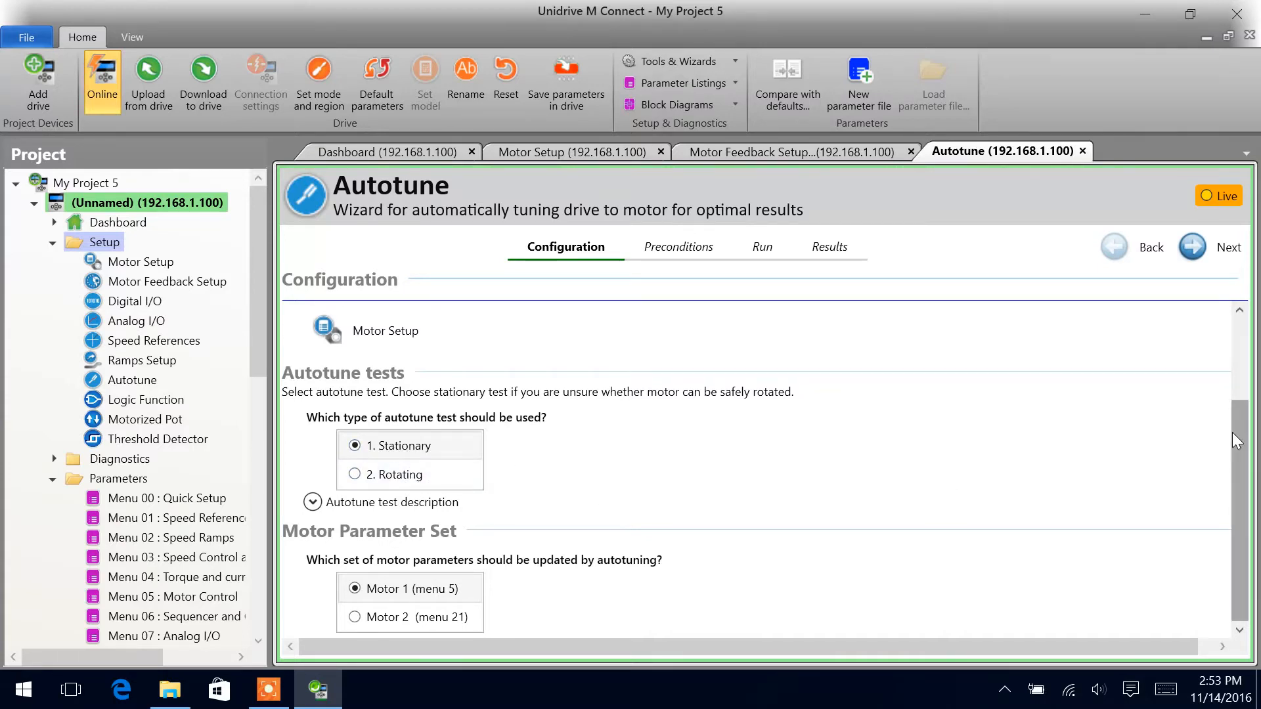
scroll(up, 3)
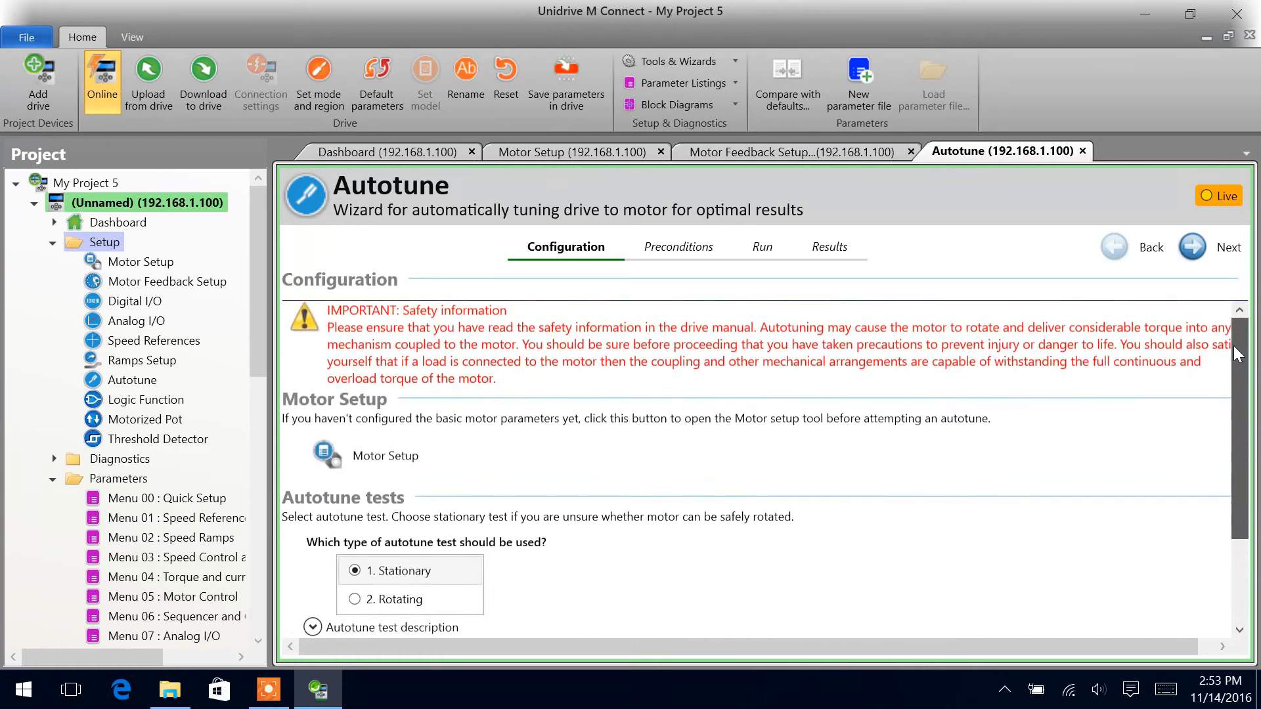
scroll(down, 3)
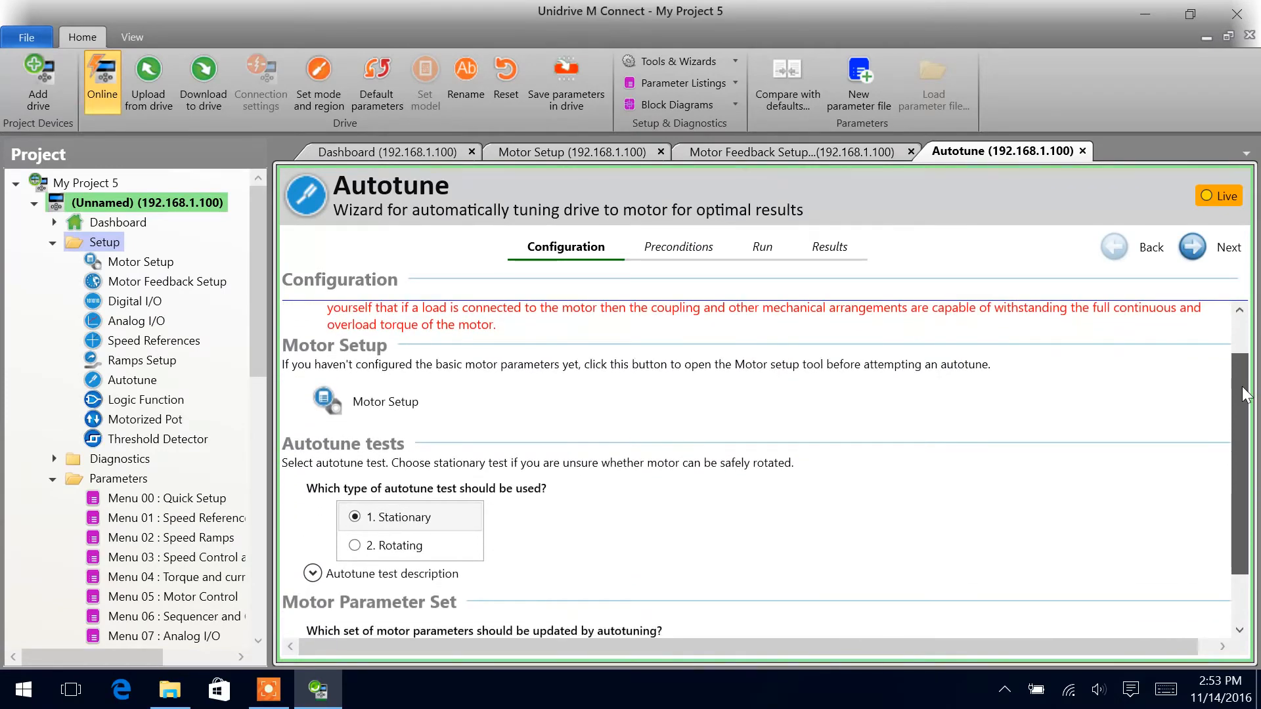
scroll(down, 3)
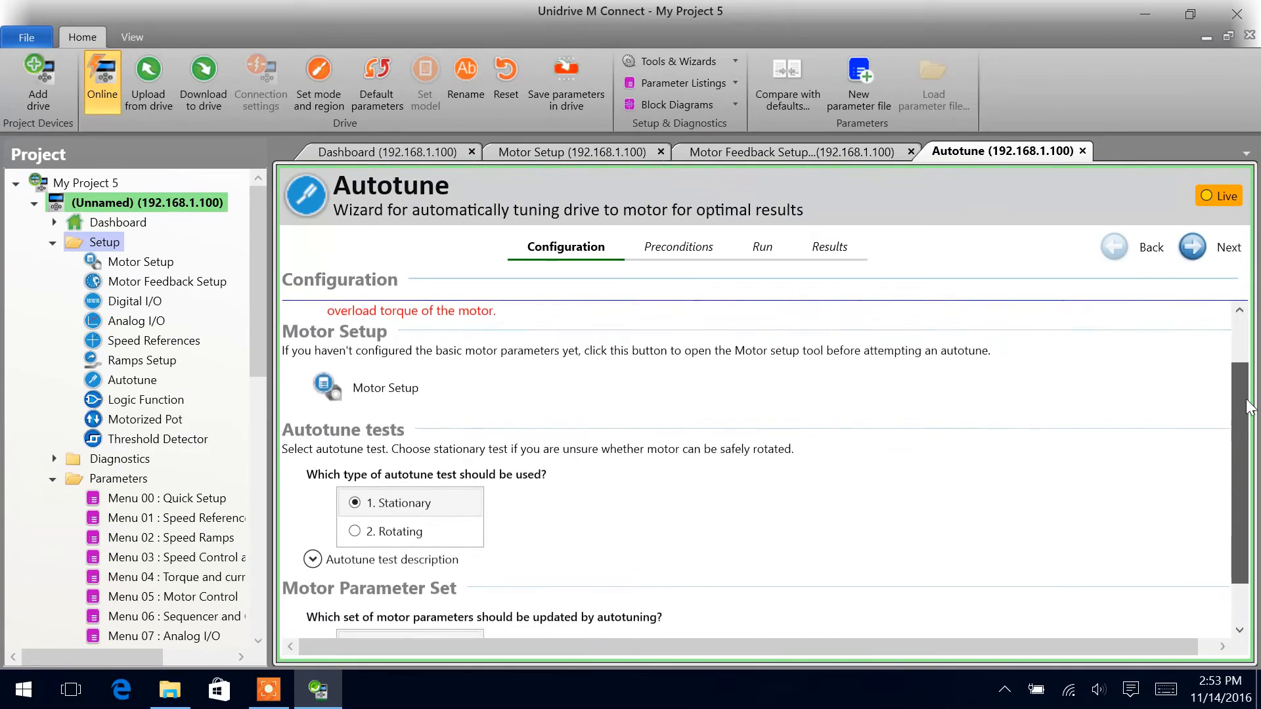
scroll(down, 3)
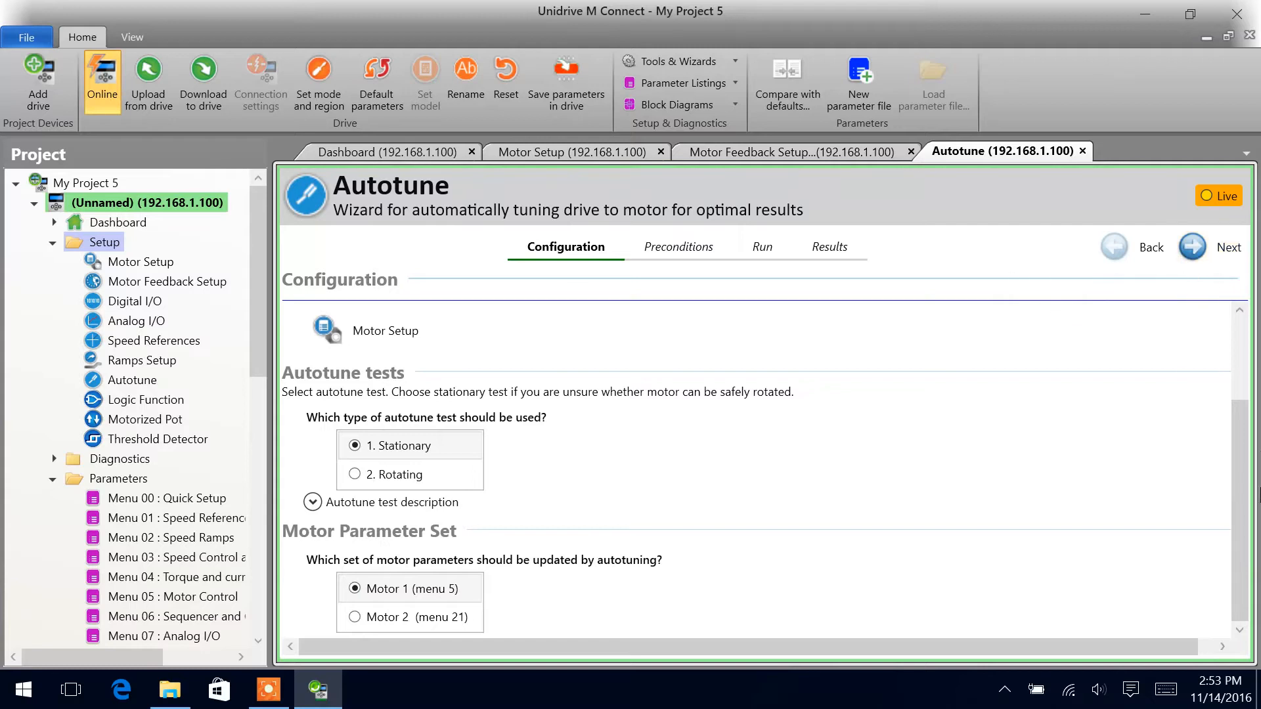
Advance to the Preconditions page and confirm every drive status check passes.
click(1229, 247)
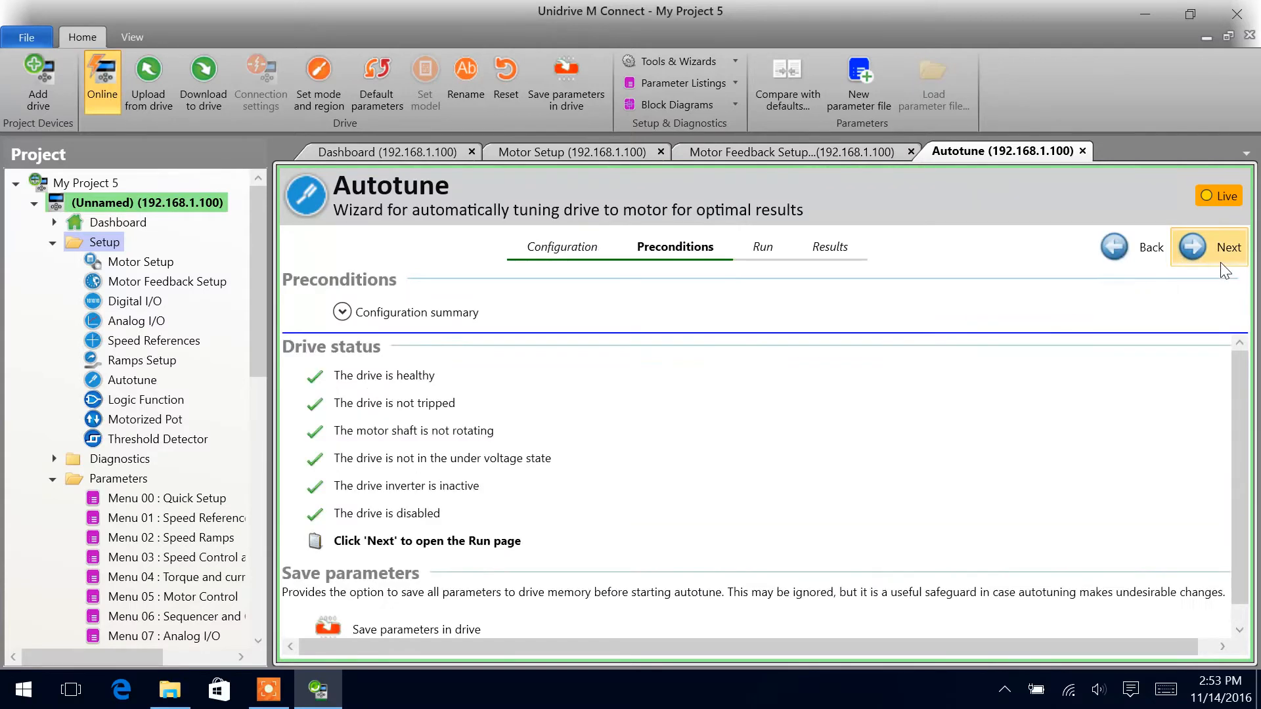
mouse_move(1231, 322)
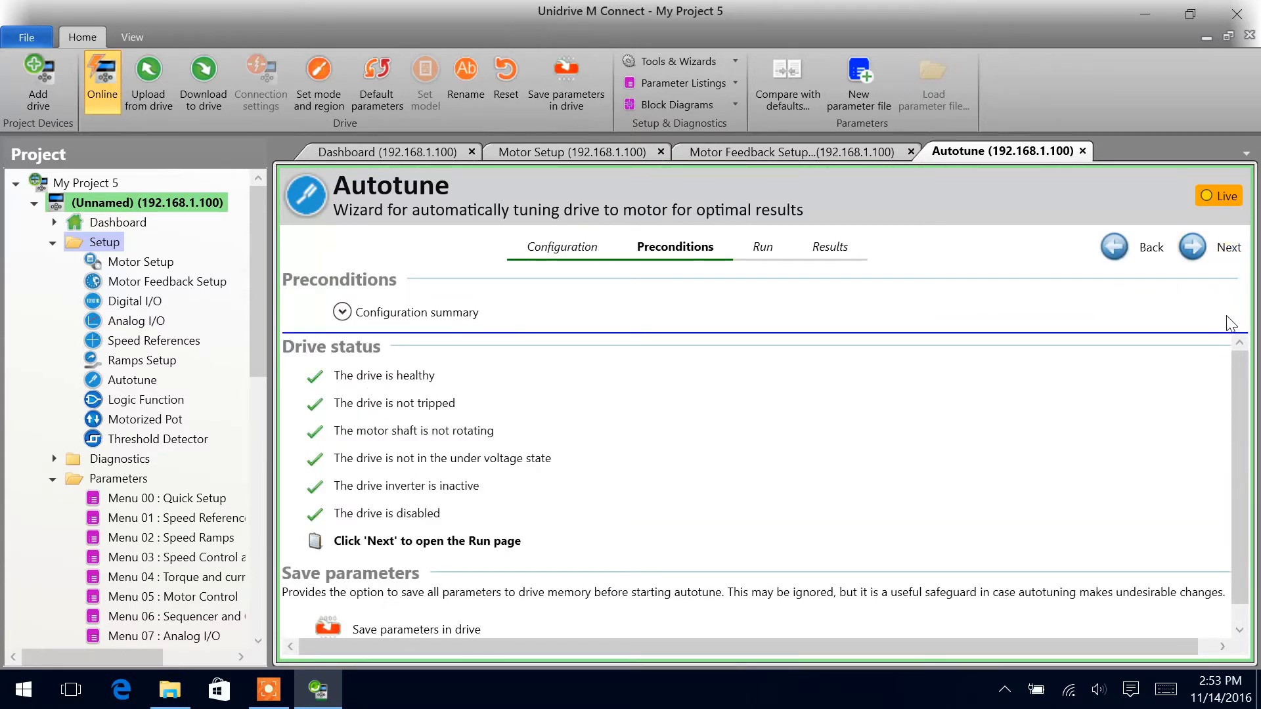
mouse_move(515, 385)
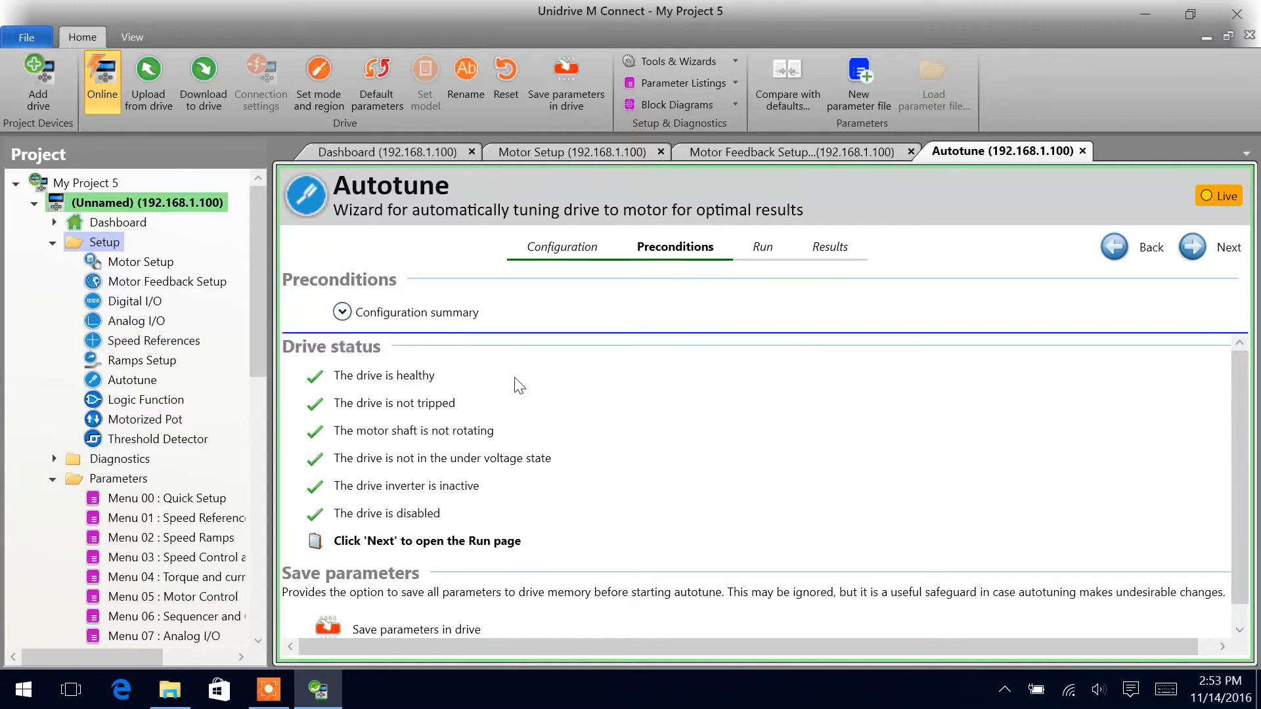
mouse_move(351, 503)
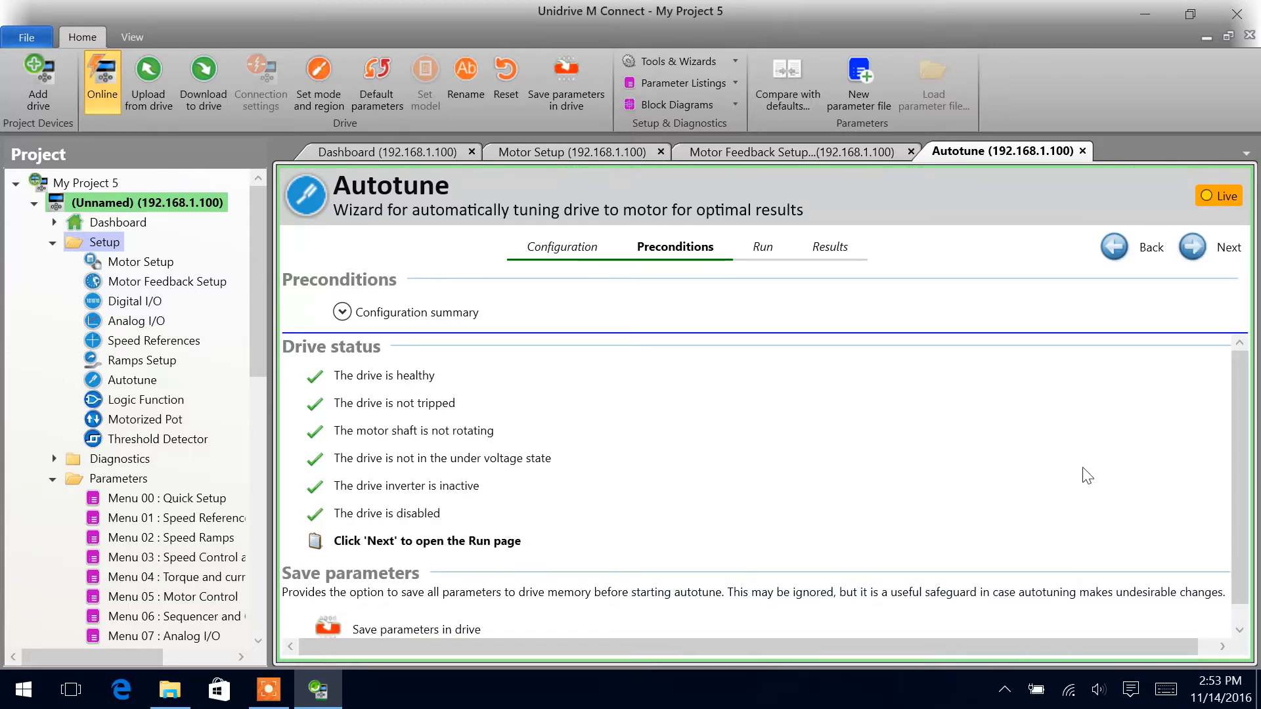
scroll(up, 3)
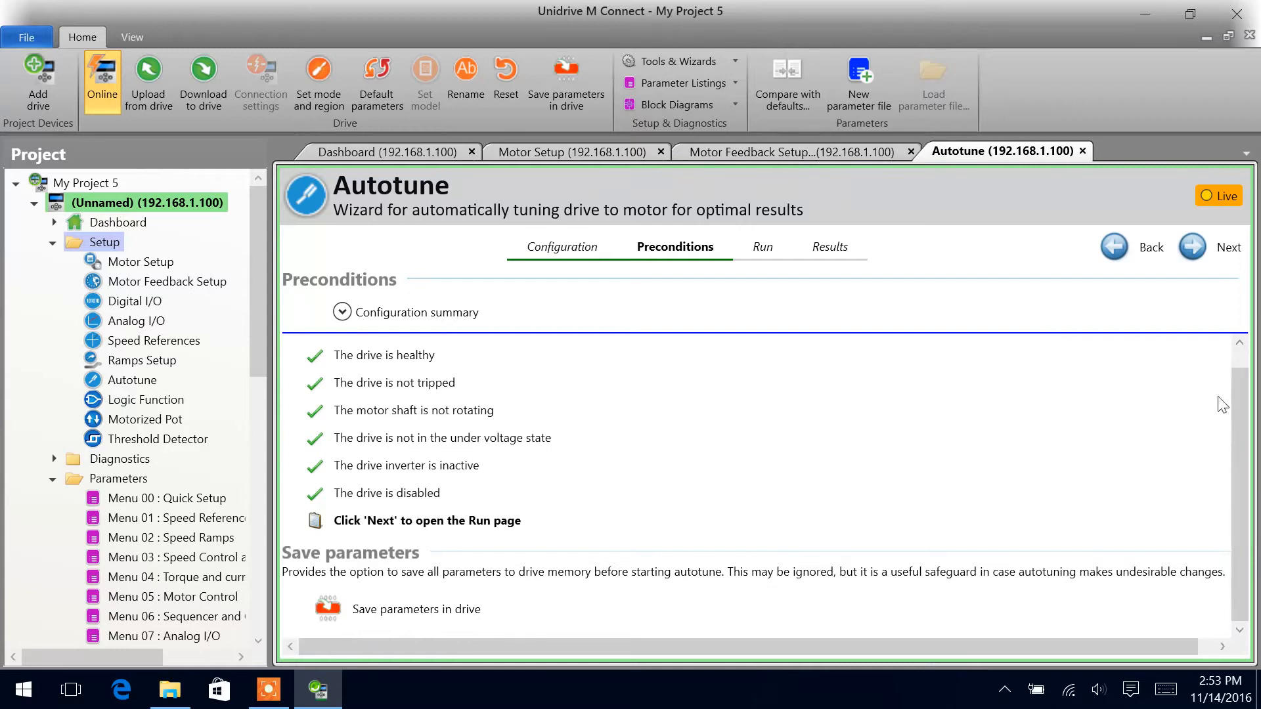
Run the stationary autotune until it finishes in 16.4 s with the drive disabled.
click(1191, 247)
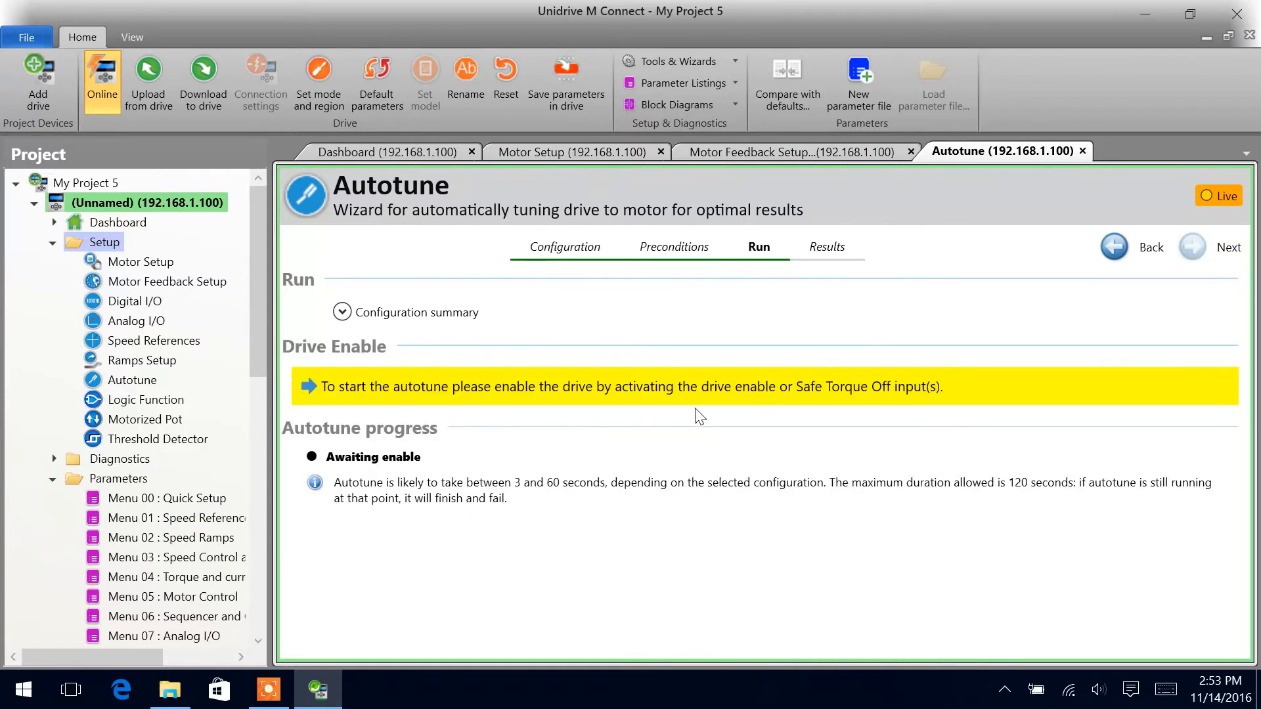
mouse_move(571, 390)
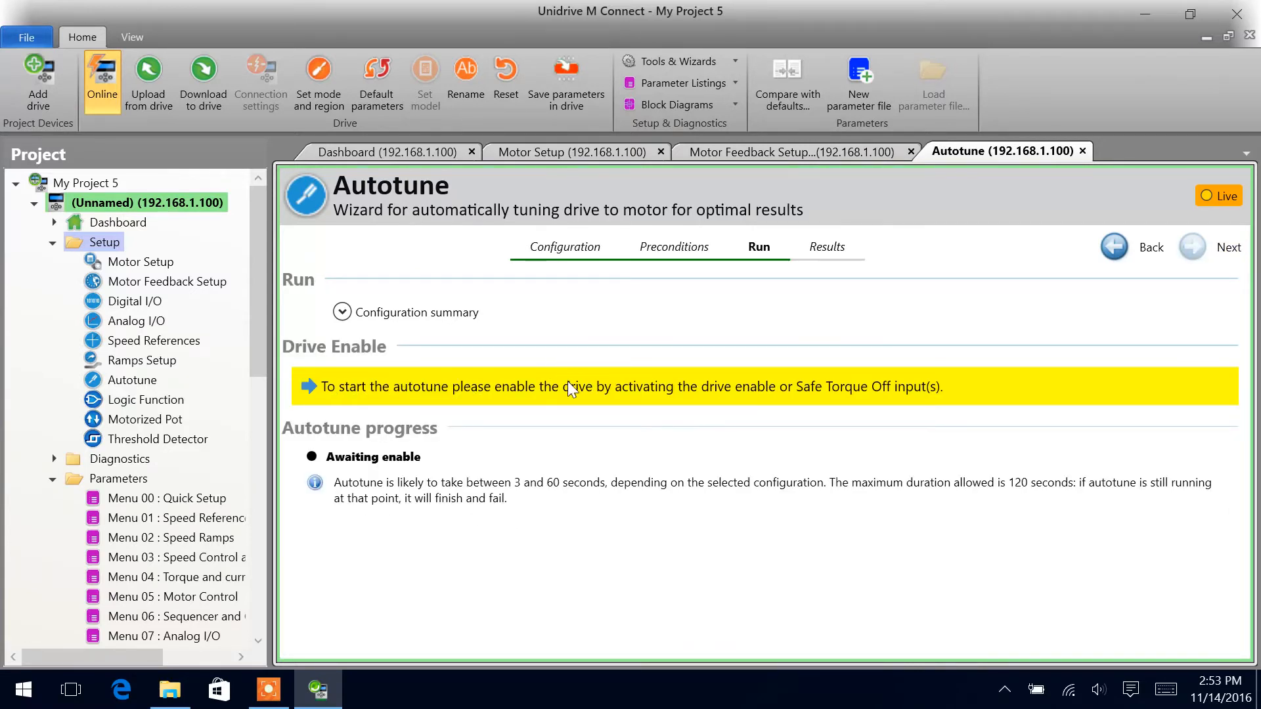
mouse_move(739, 405)
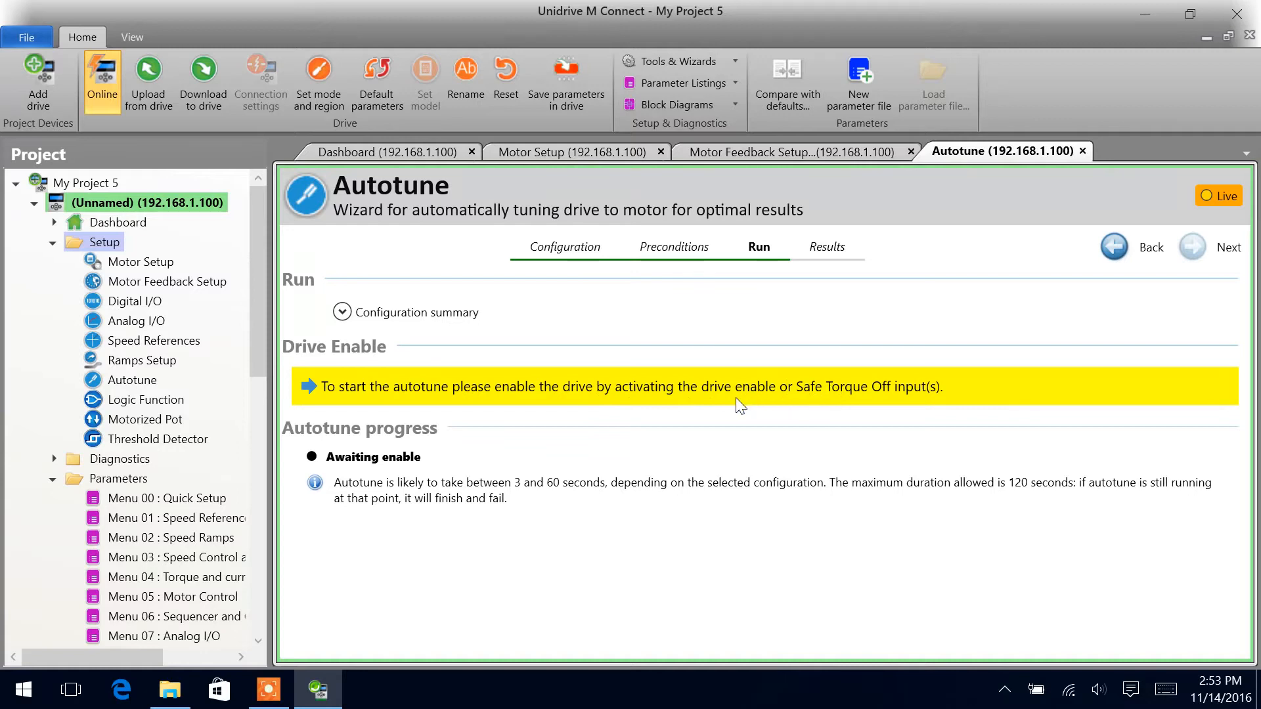
mouse_move(786, 402)
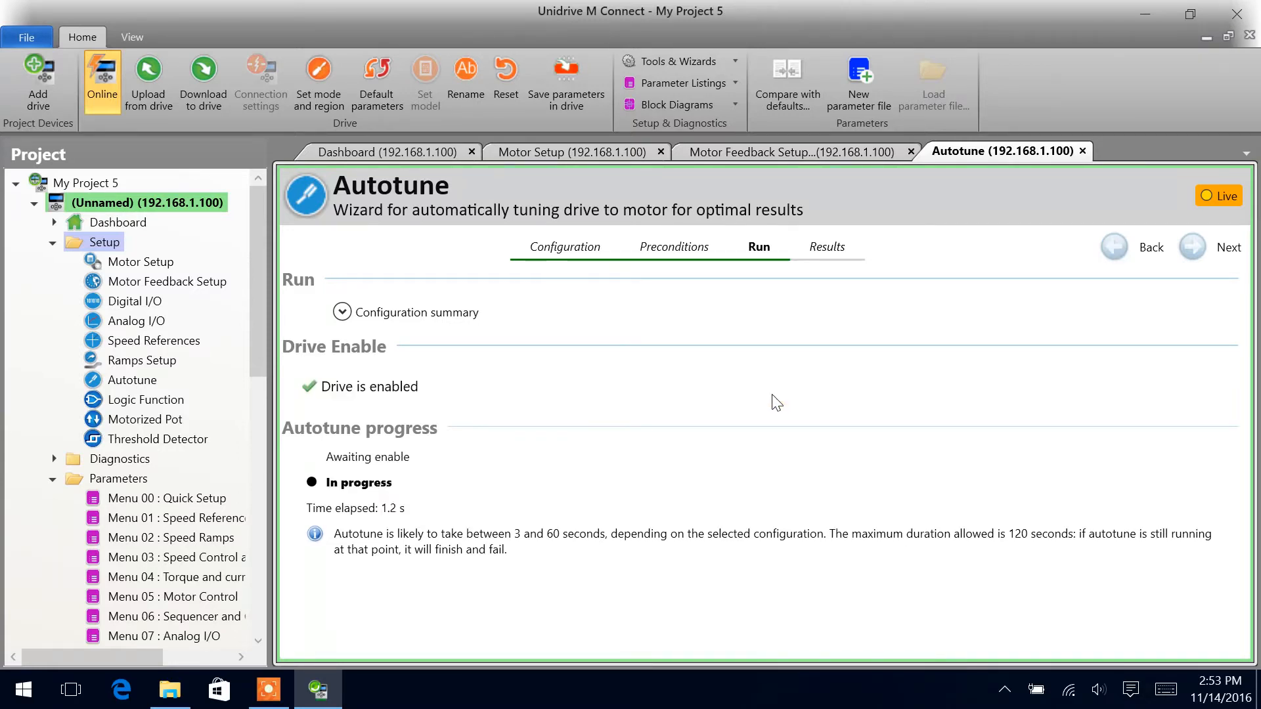
mouse_move(562, 406)
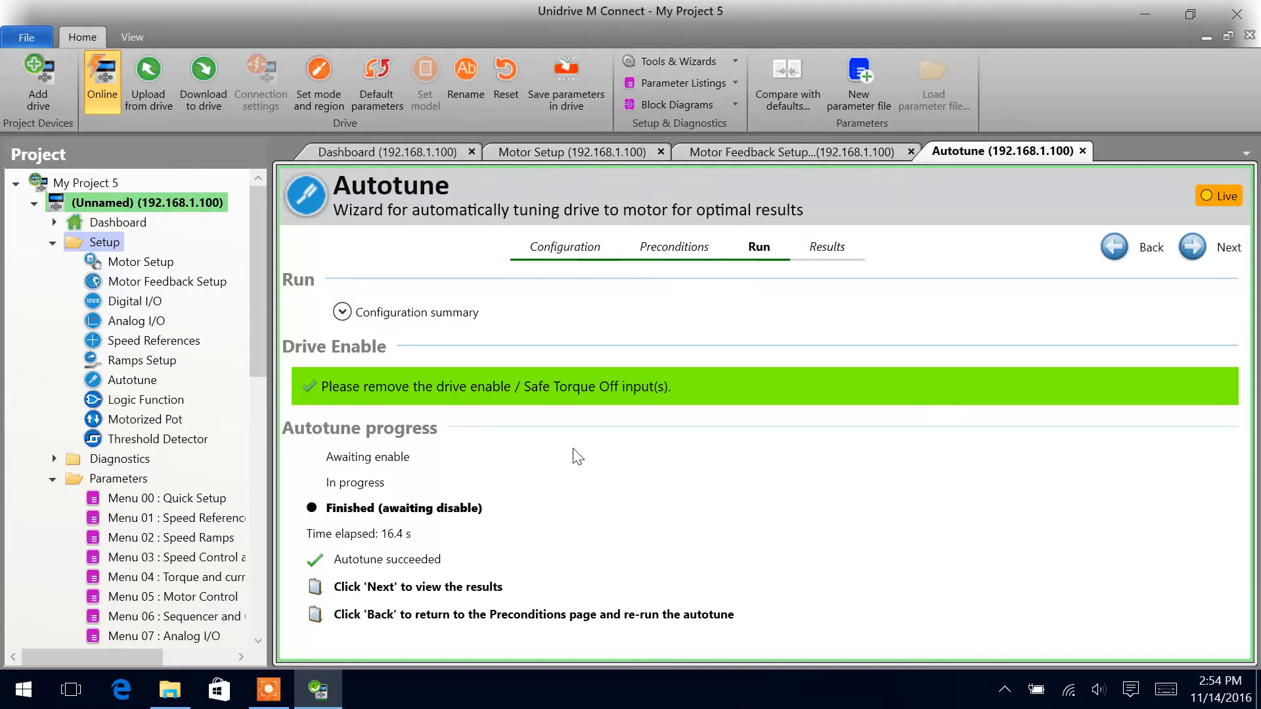
mouse_move(708, 423)
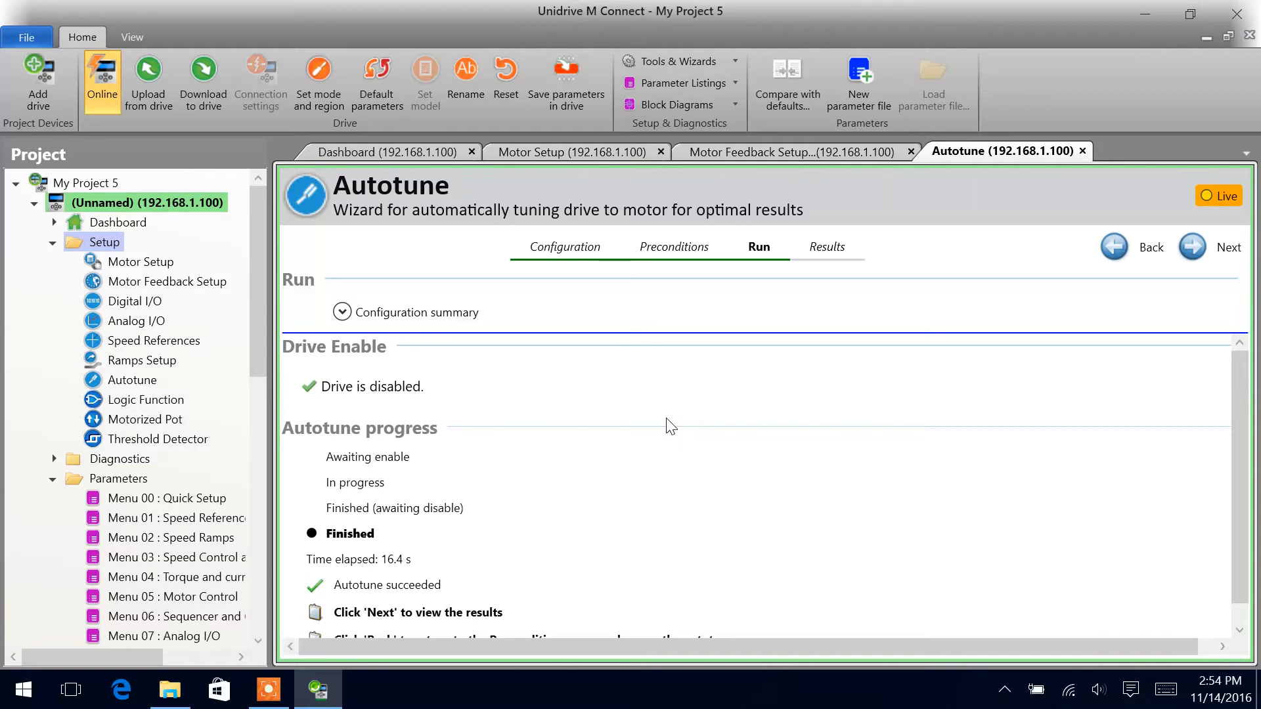
mouse_move(1154, 389)
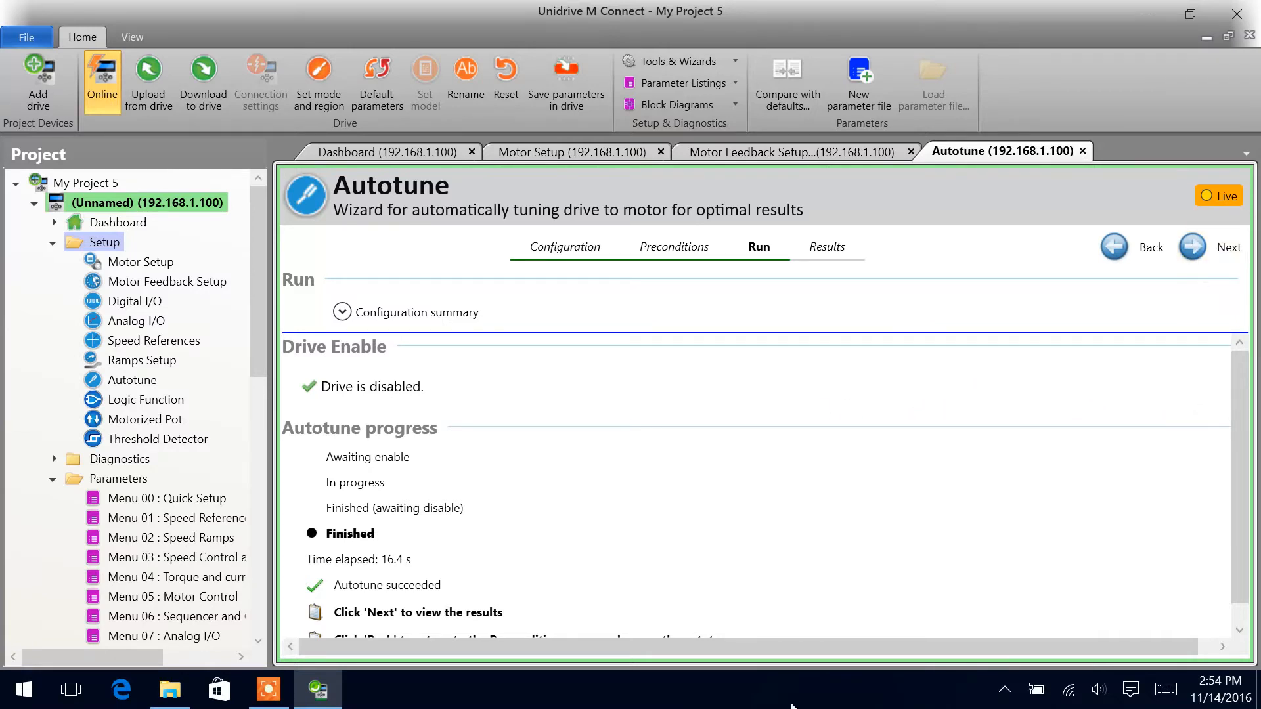
click(316, 689)
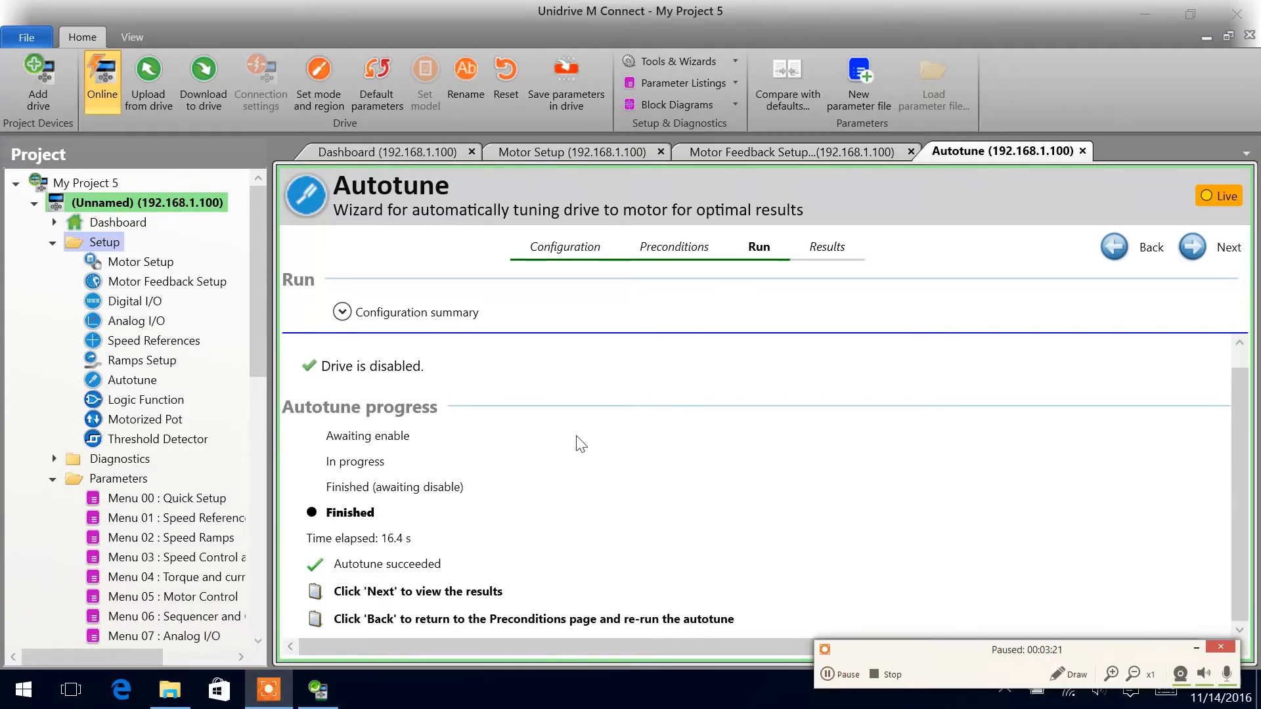
click(845, 674)
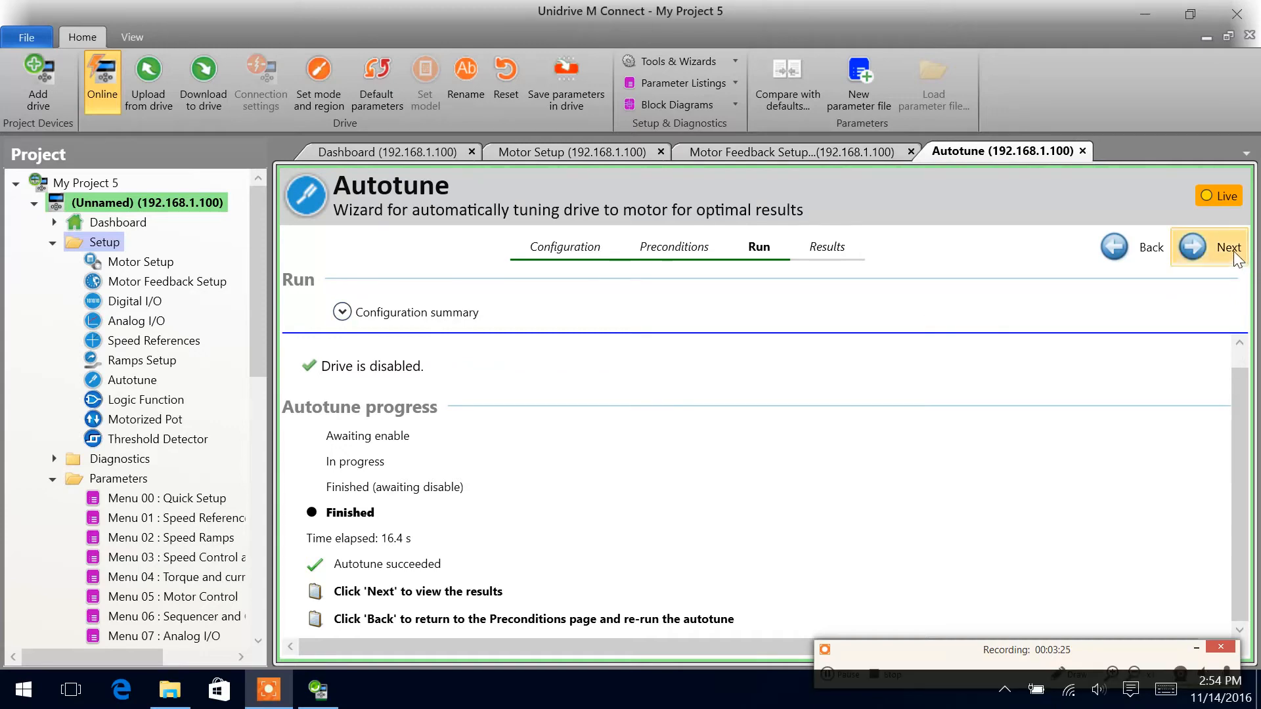
Review the three changed parameters, including stator resistance 7.491159 Ω.
click(1229, 247)
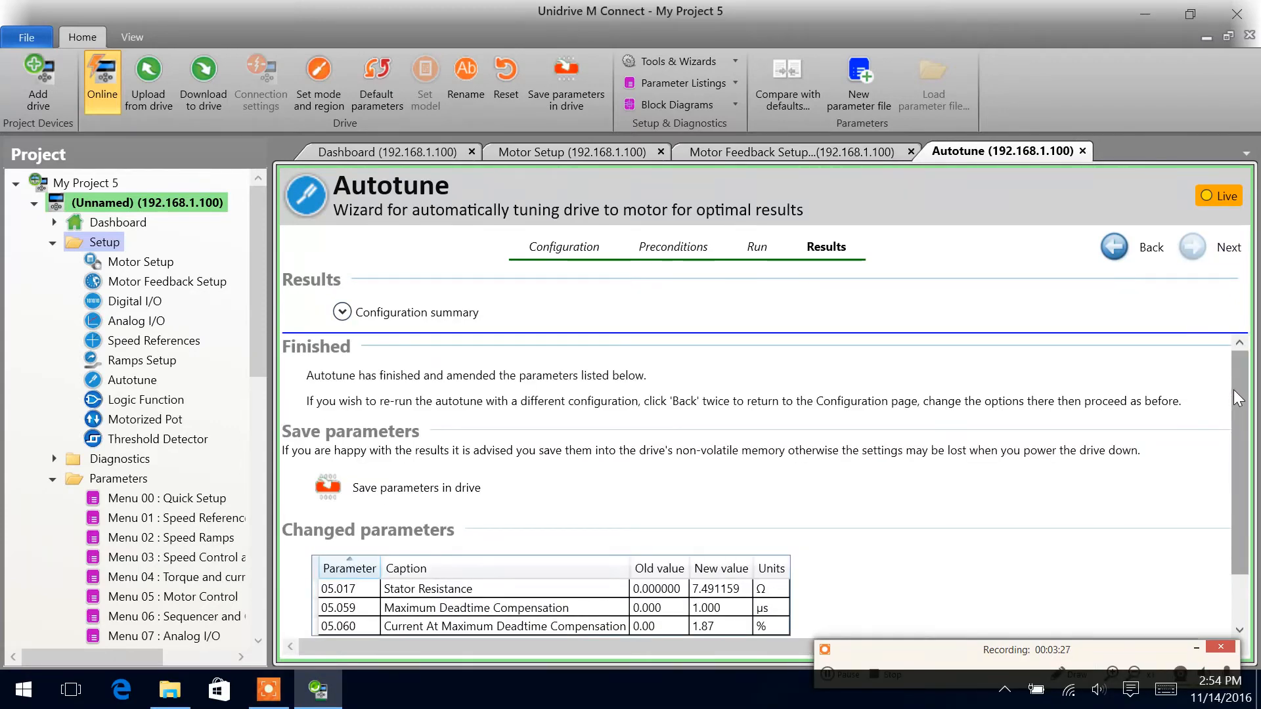
scroll(down, 3)
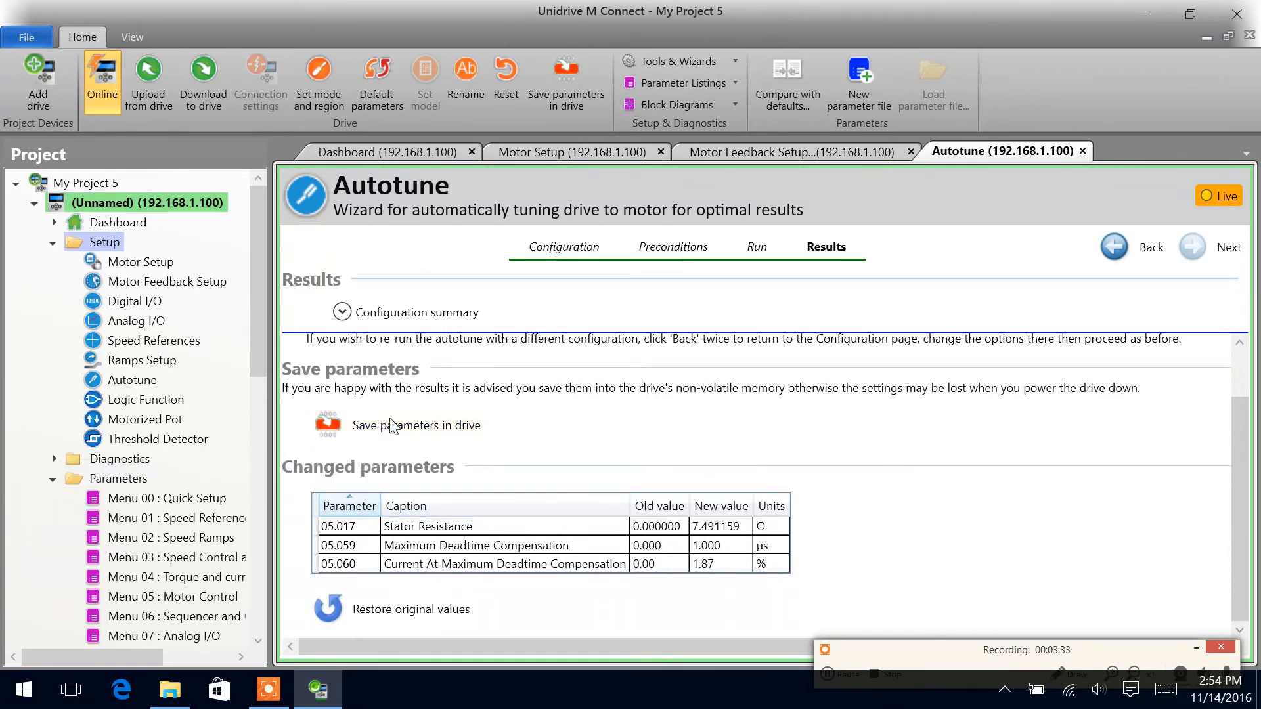
click(352, 425)
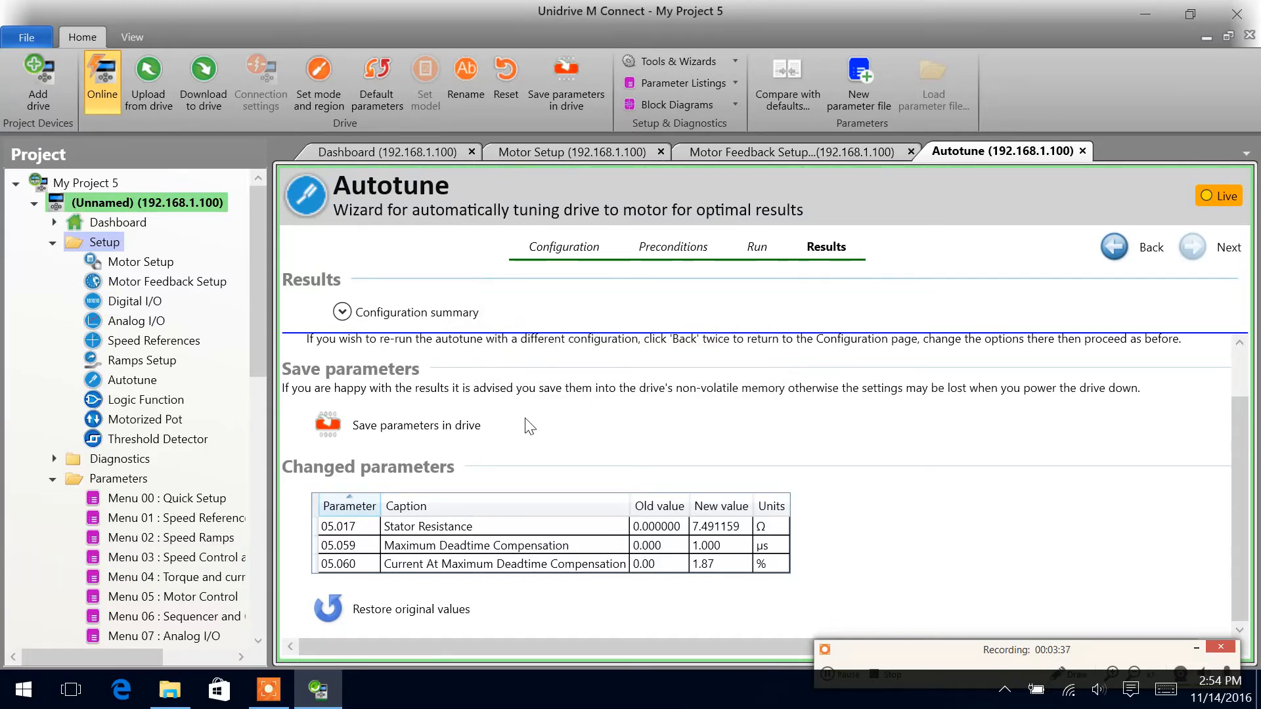
mouse_move(563, 402)
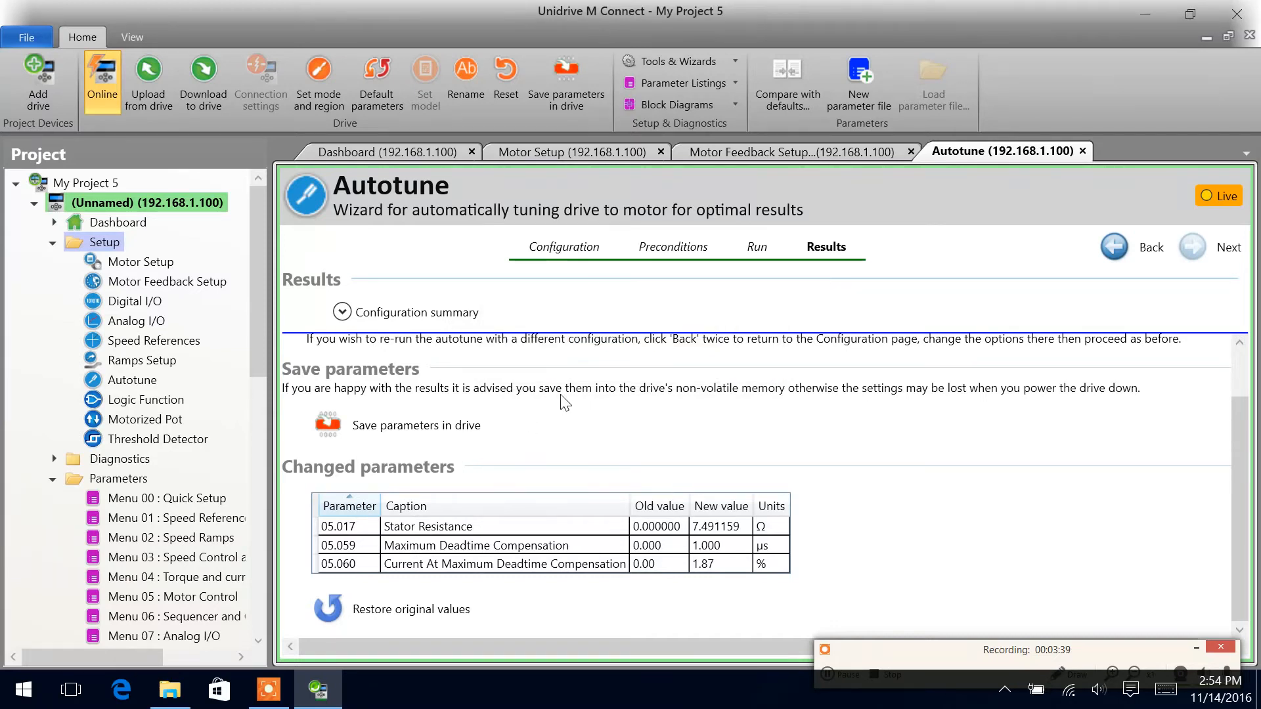
mouse_move(1151, 328)
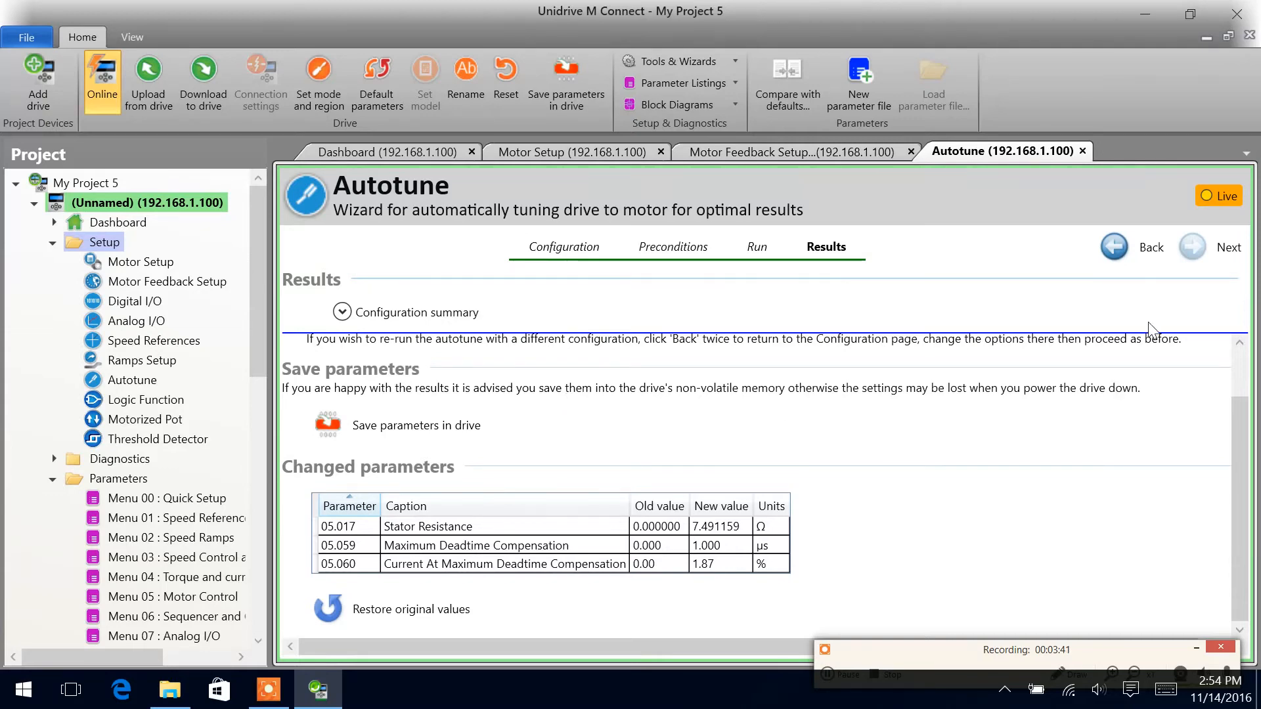
mouse_move(1130, 247)
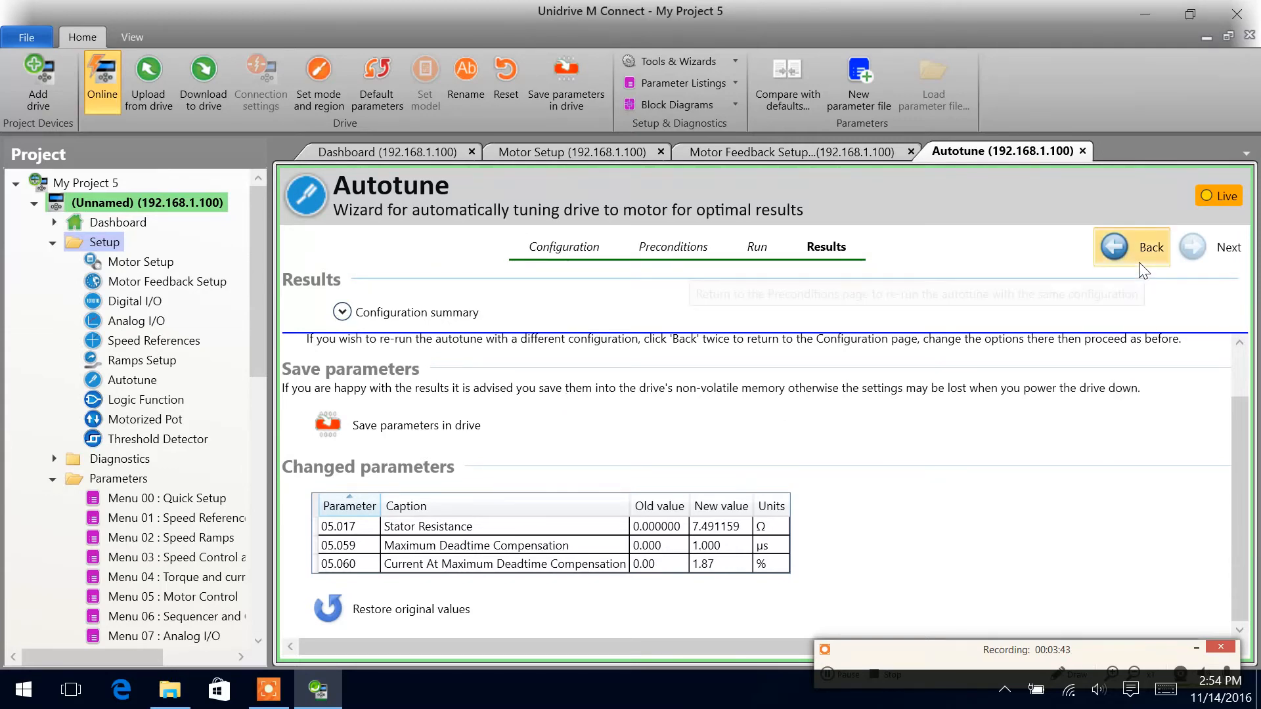
Return to Configuration and choose the rotating test with forward direction on Motor 1.
click(1151, 247)
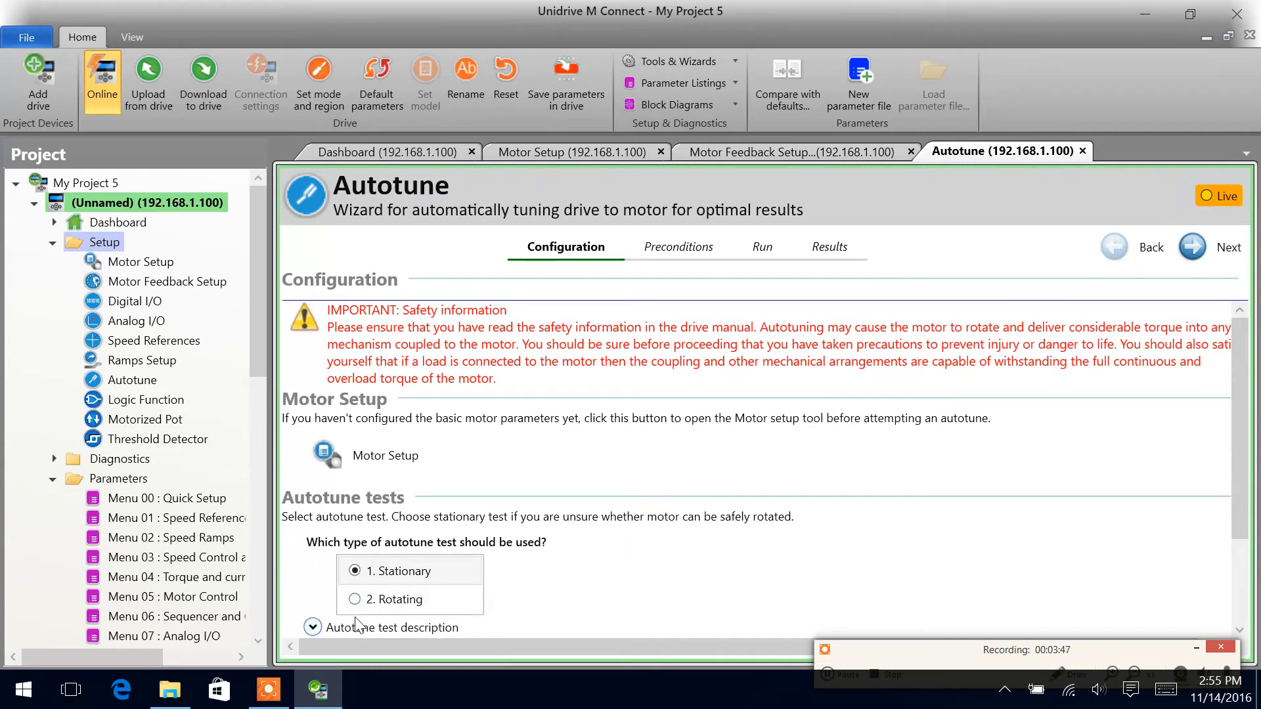
click(355, 599)
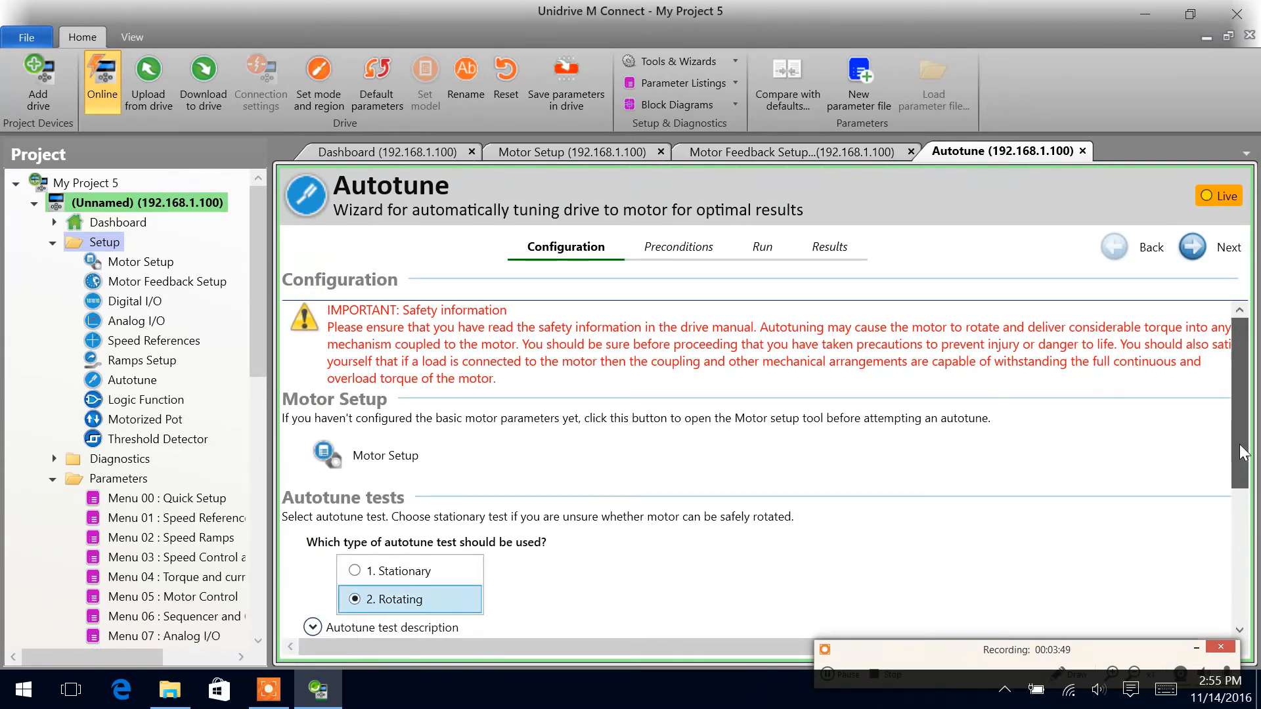
scroll(down, 3)
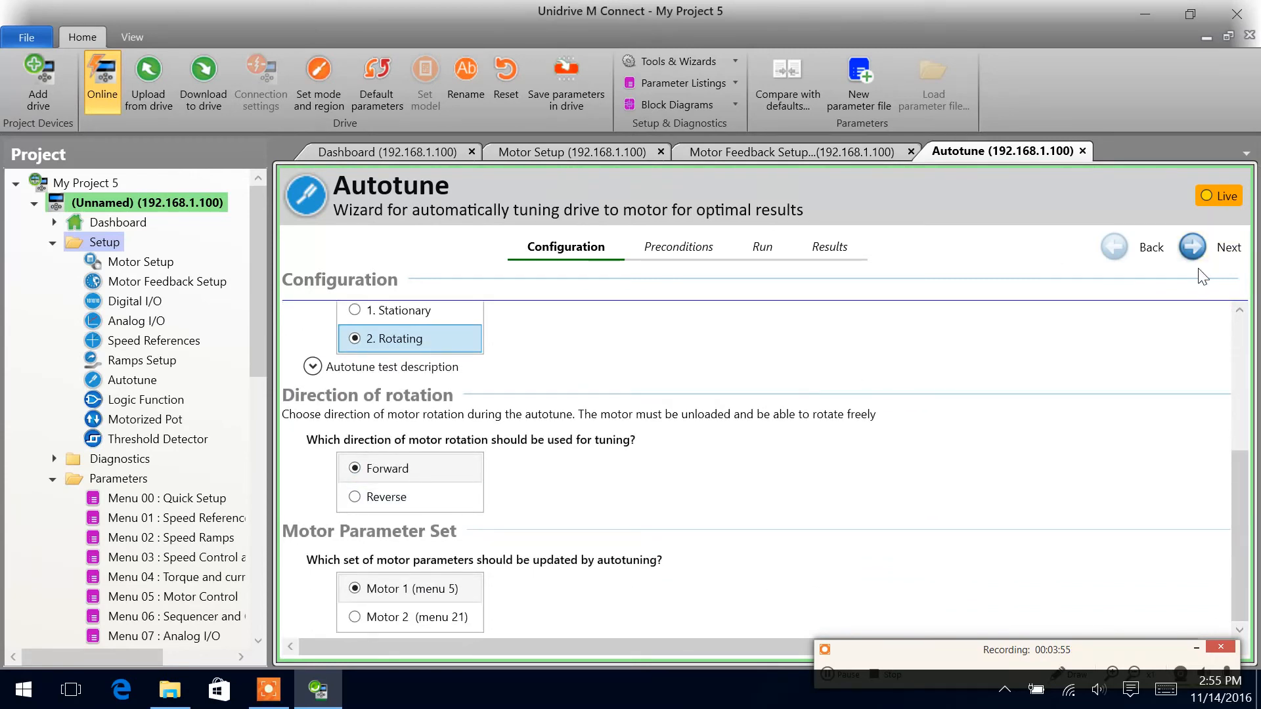
mouse_move(1192, 247)
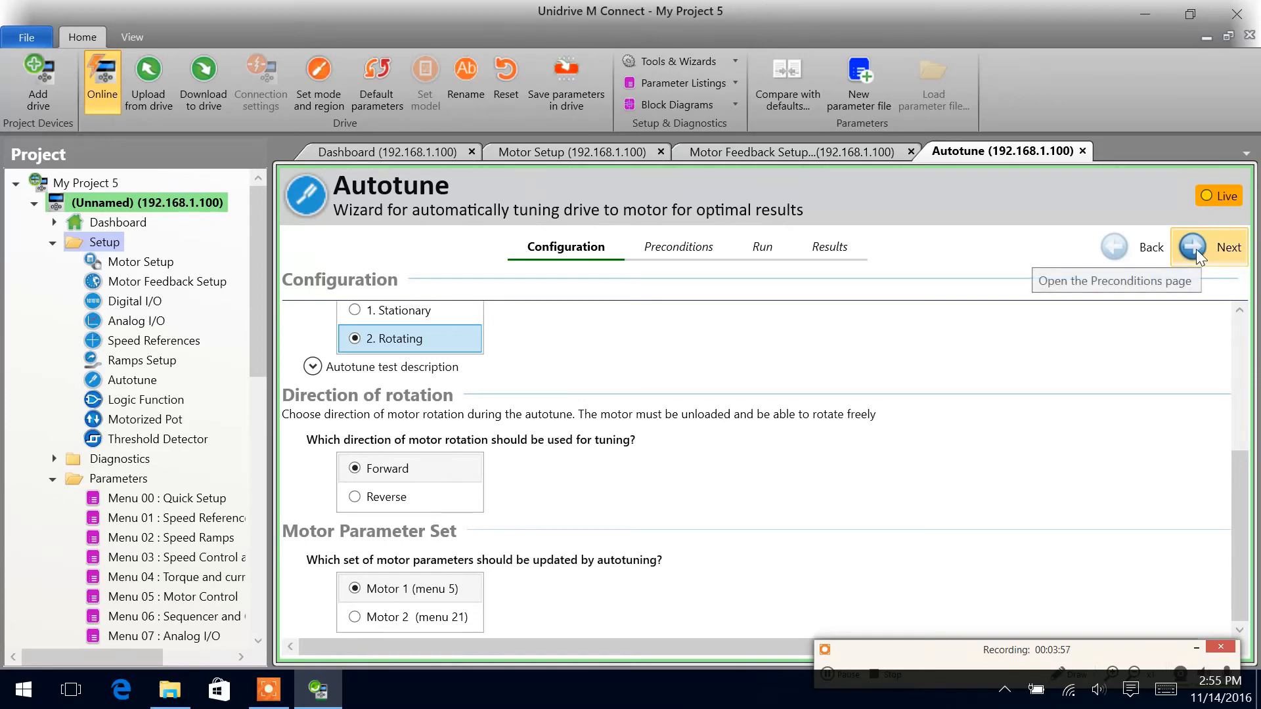
Advance the Autotune wizard to the Preconditions page to check drive status.
click(1191, 247)
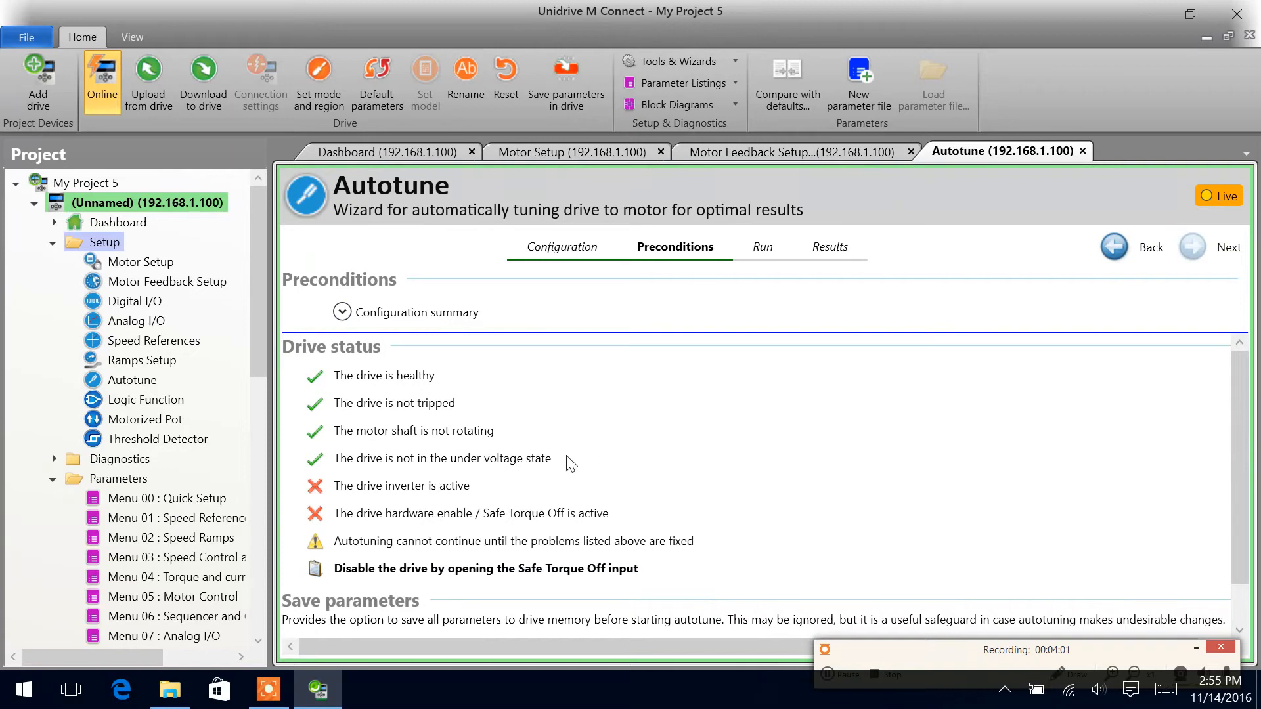
mouse_move(381, 551)
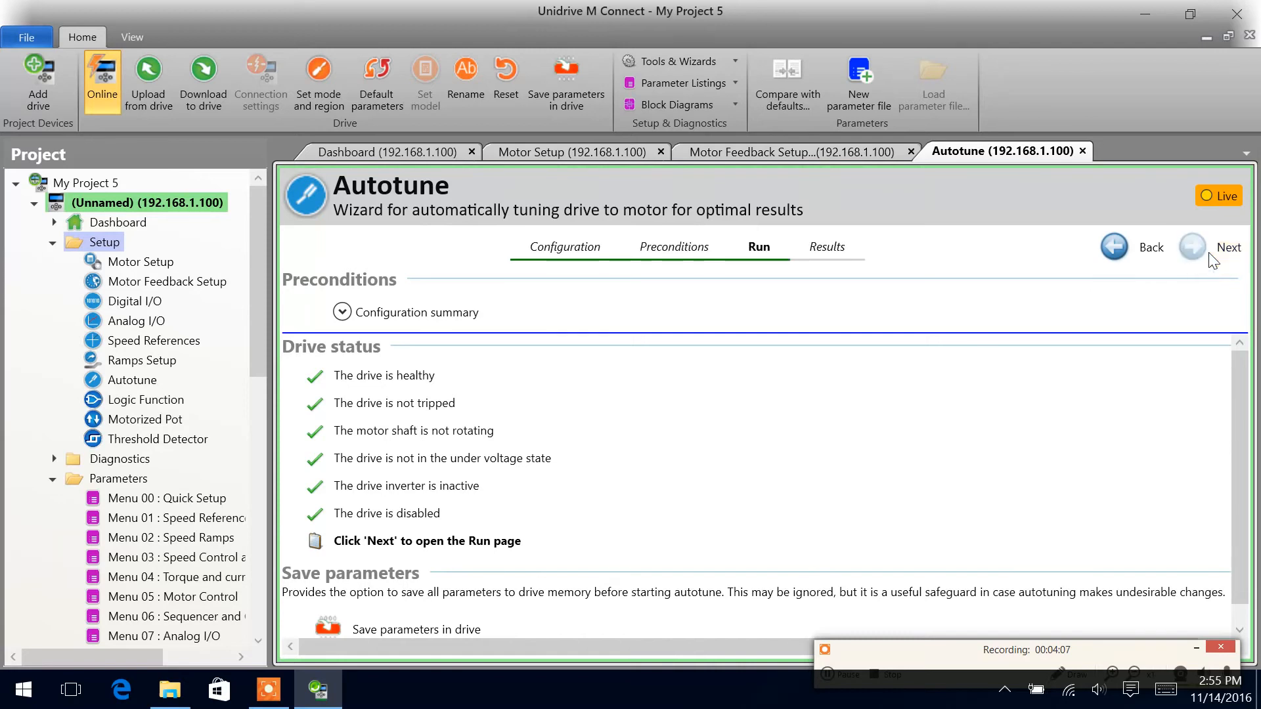
Advance to the Run page and start the rotating autotune by enabling the drive.
click(1193, 247)
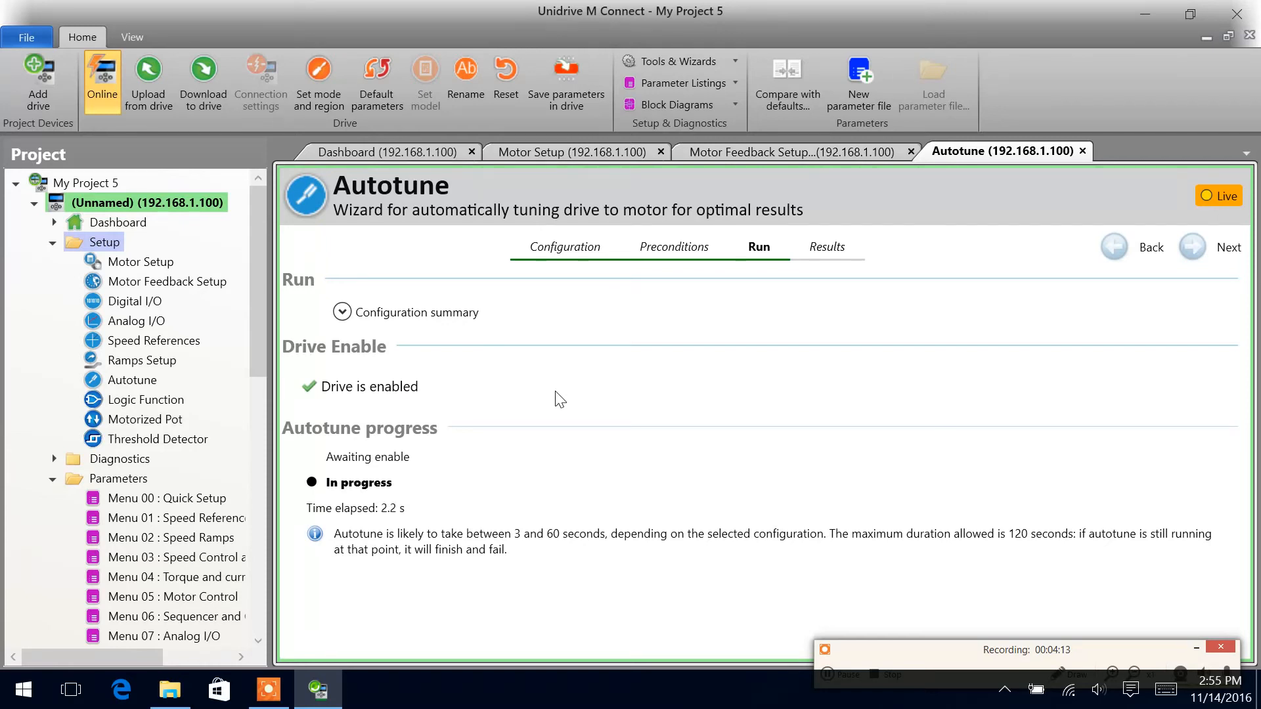
mouse_move(373, 515)
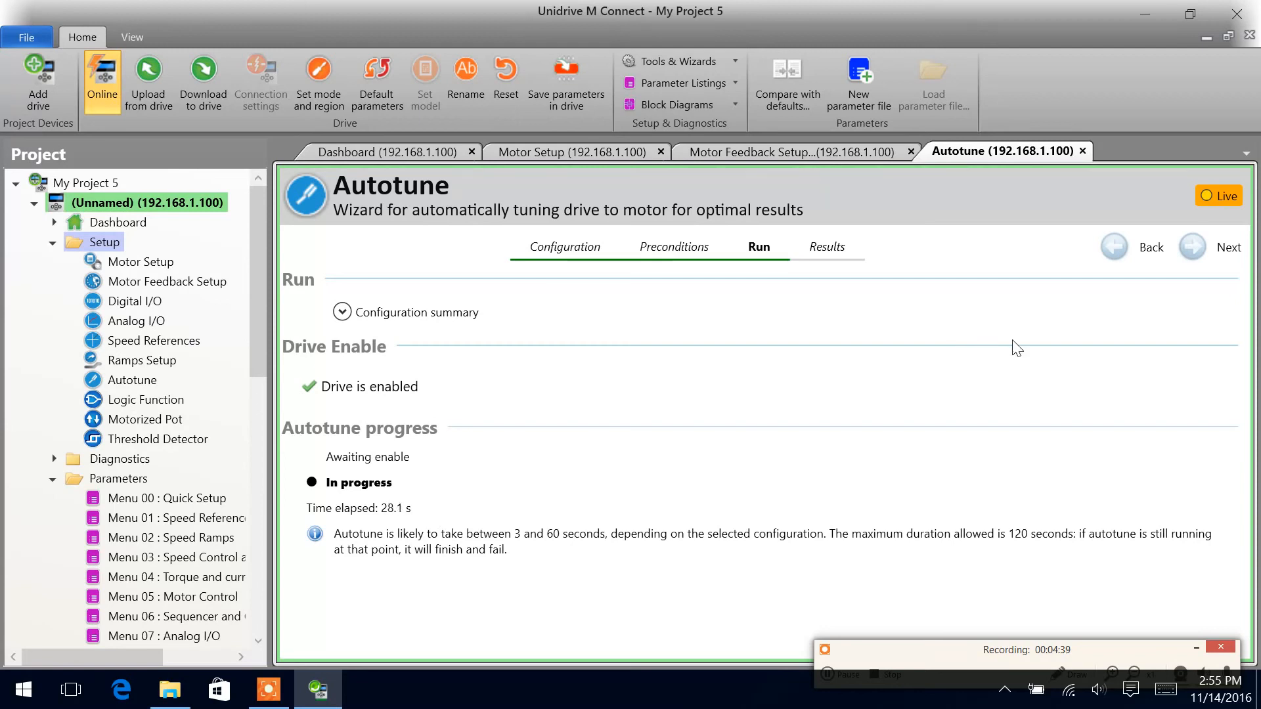
mouse_move(1201, 284)
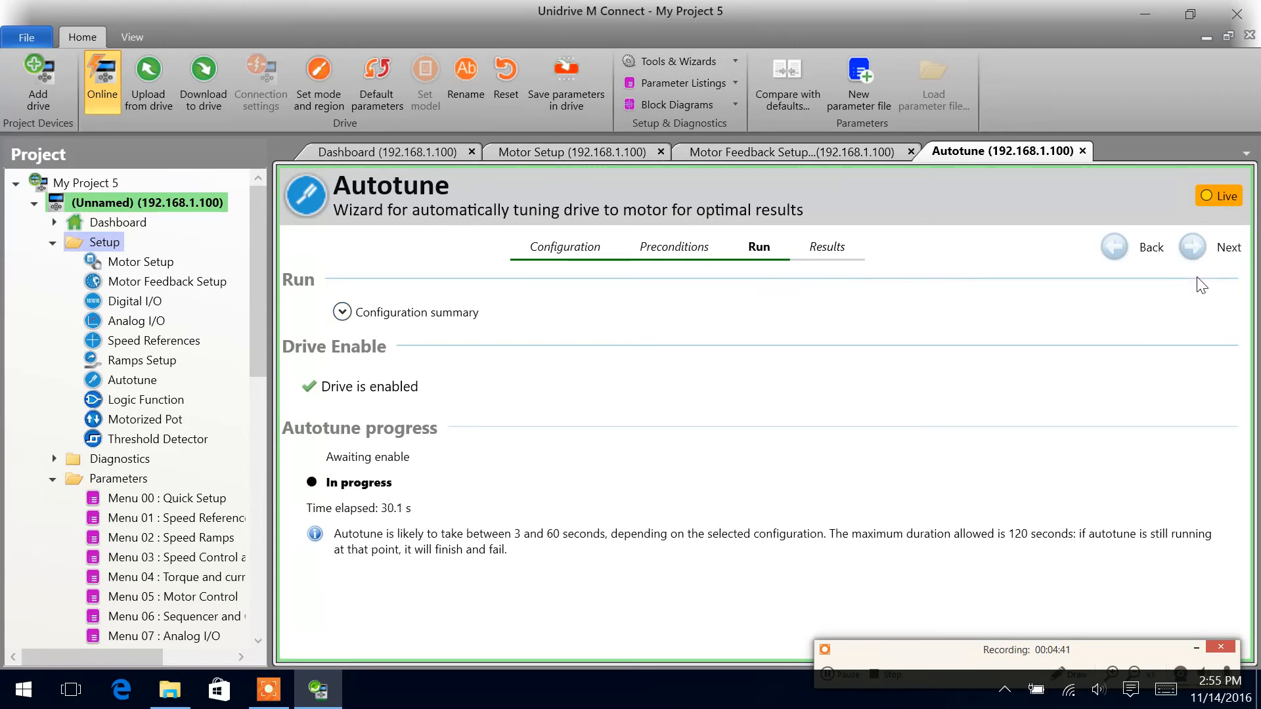
mouse_move(1190, 298)
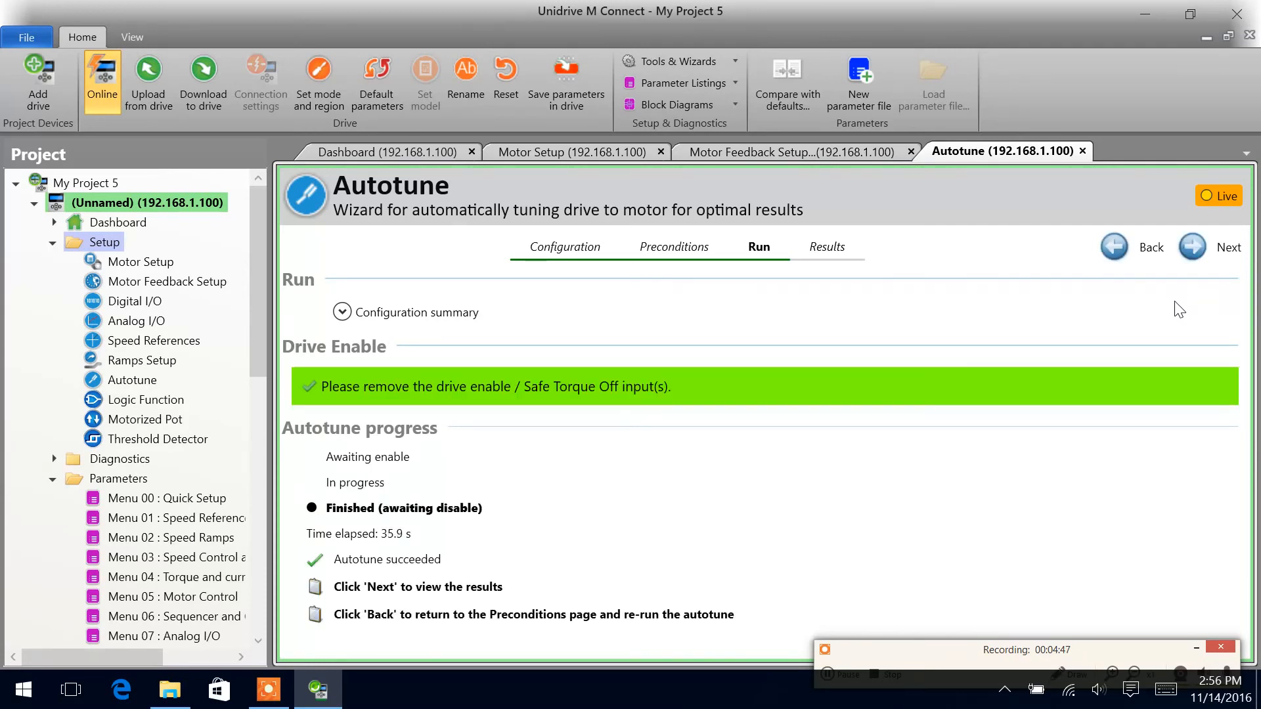
mouse_move(1156, 293)
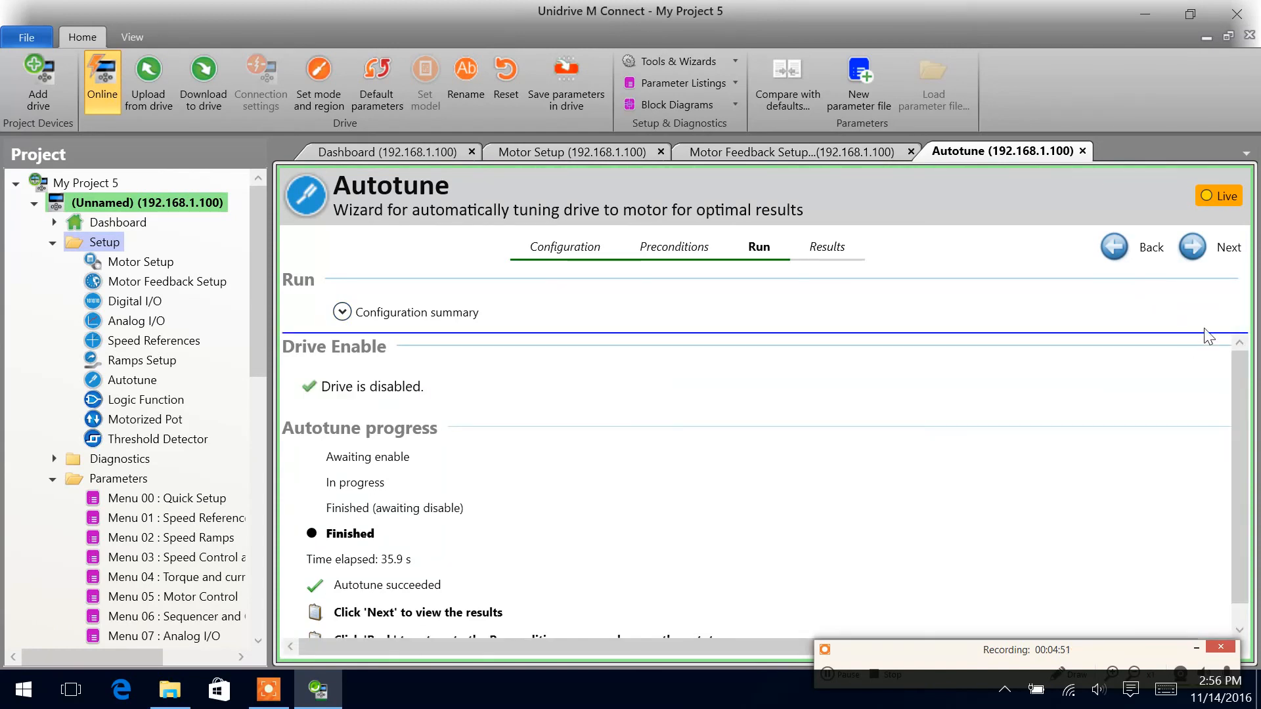
Open the Results page and scroll through the eight changed parameters, including stator resistance 7.722890 Ω.
click(1191, 247)
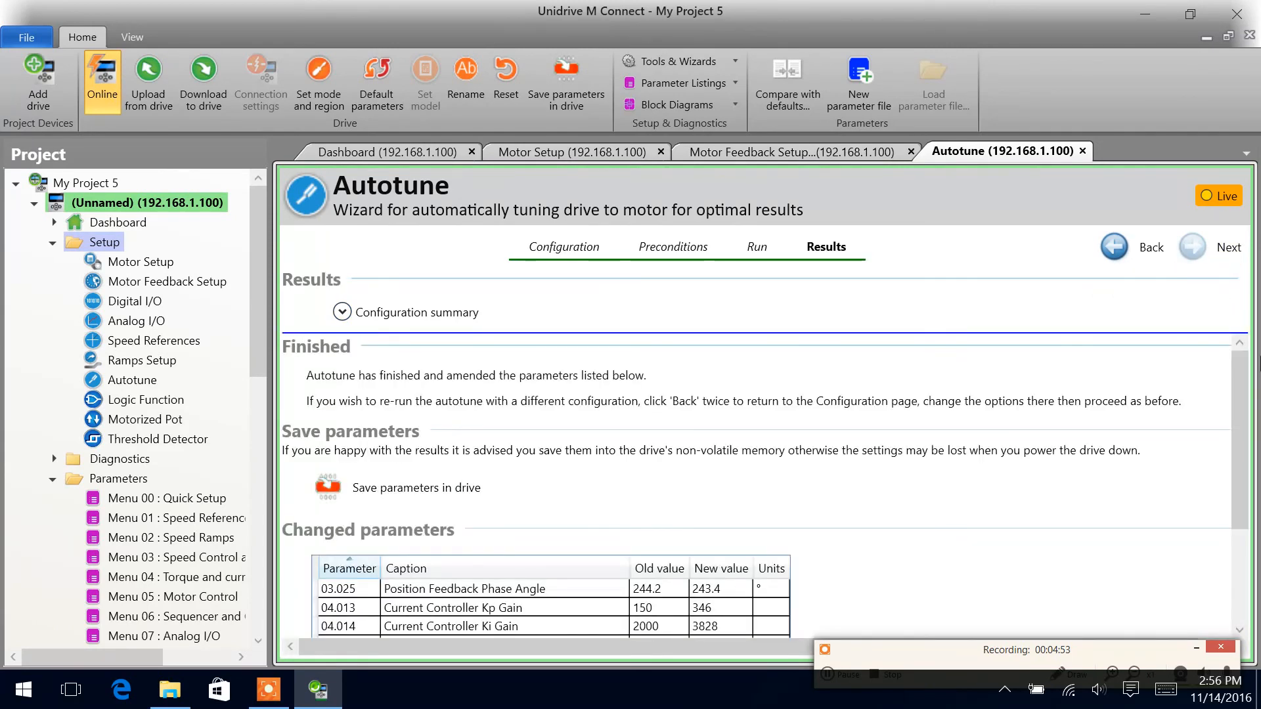
scroll(down, 3)
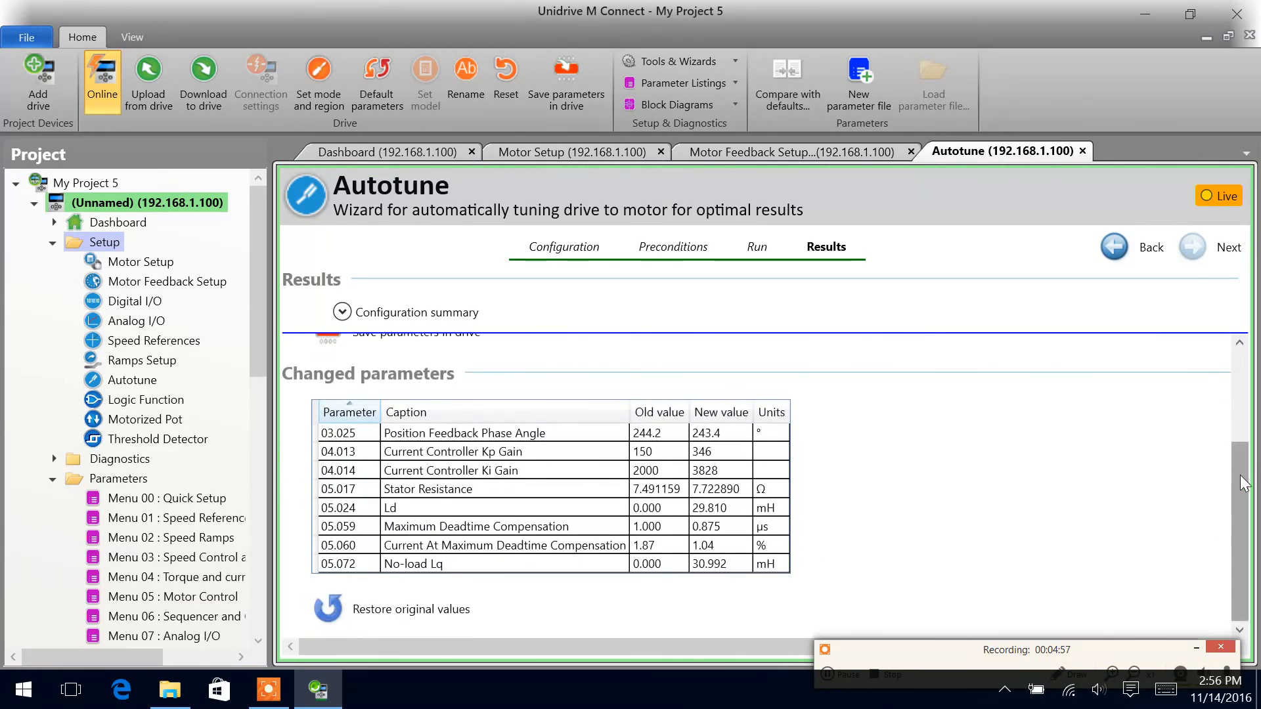
scroll(up, 3)
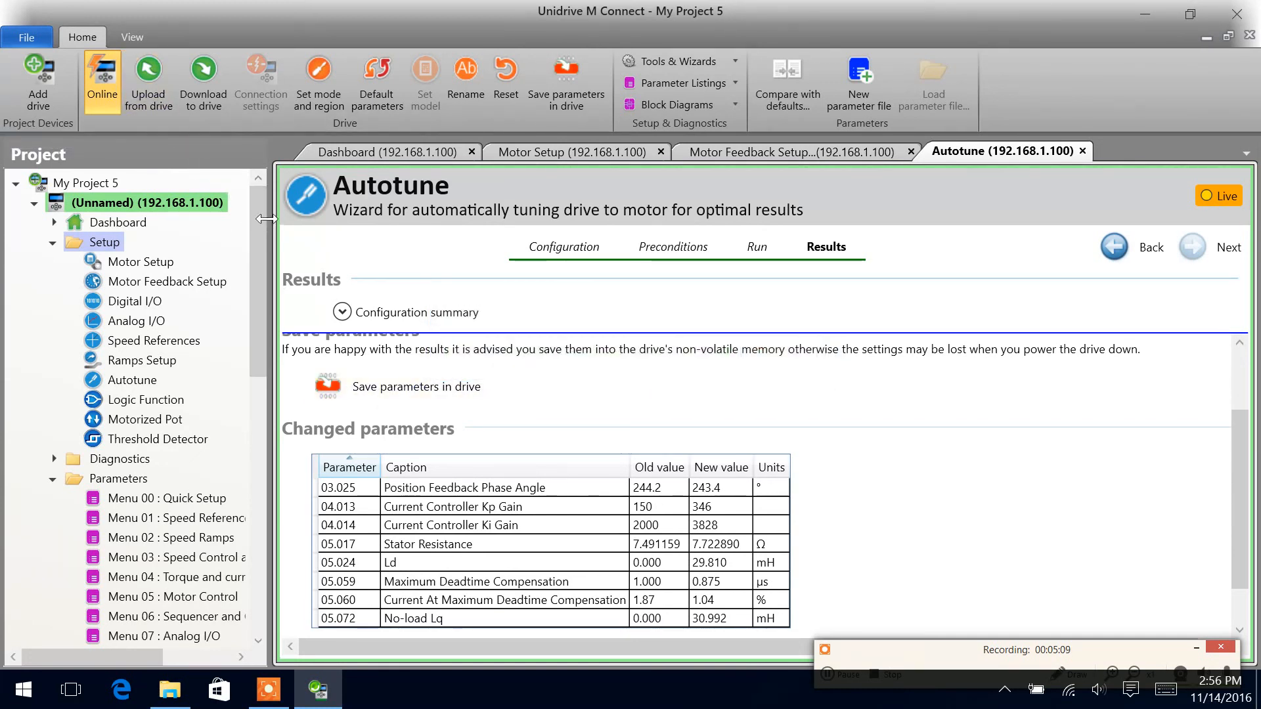
mouse_move(658, 521)
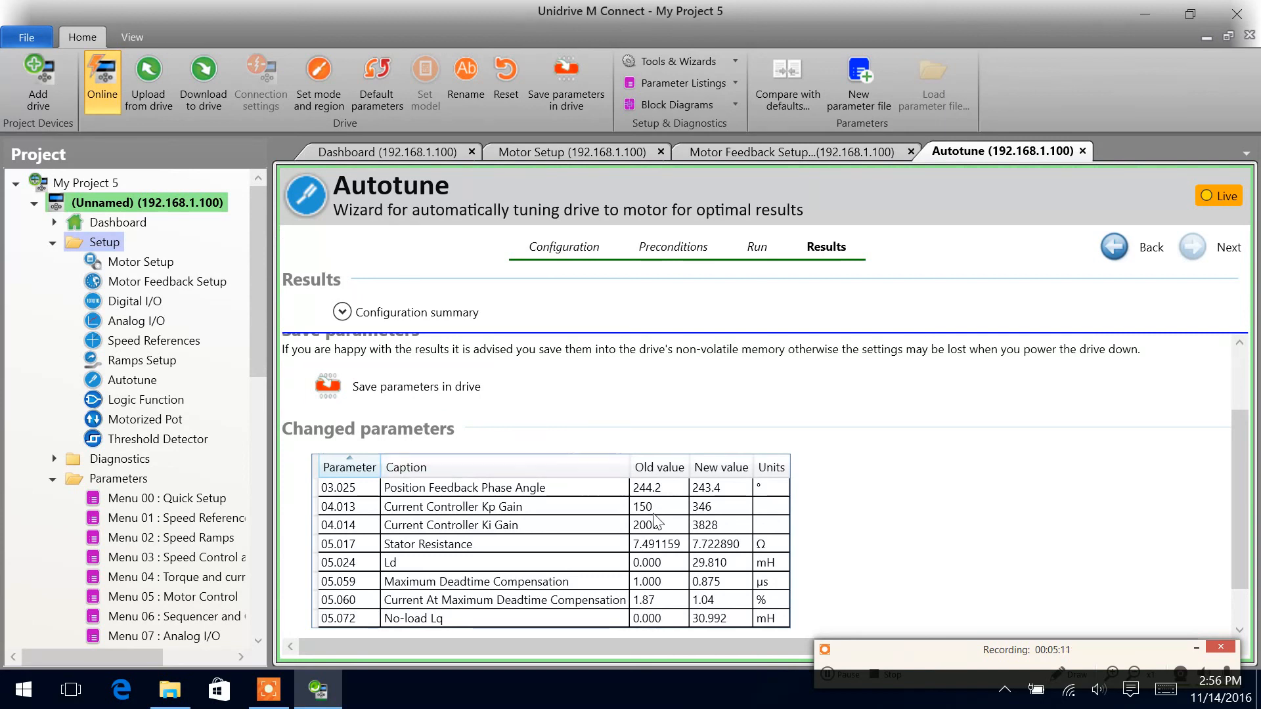